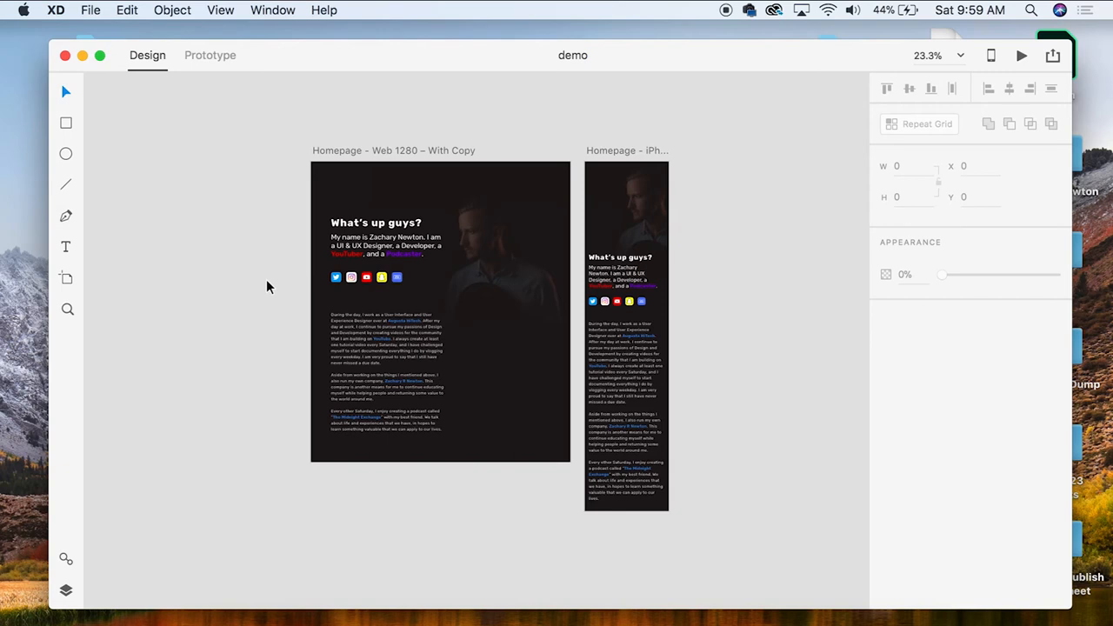
# Link the 'What's up guys?' heading to the iPhone homepage with a 0.4 s Ease Out dissolve.
pyautogui.click(210, 55)
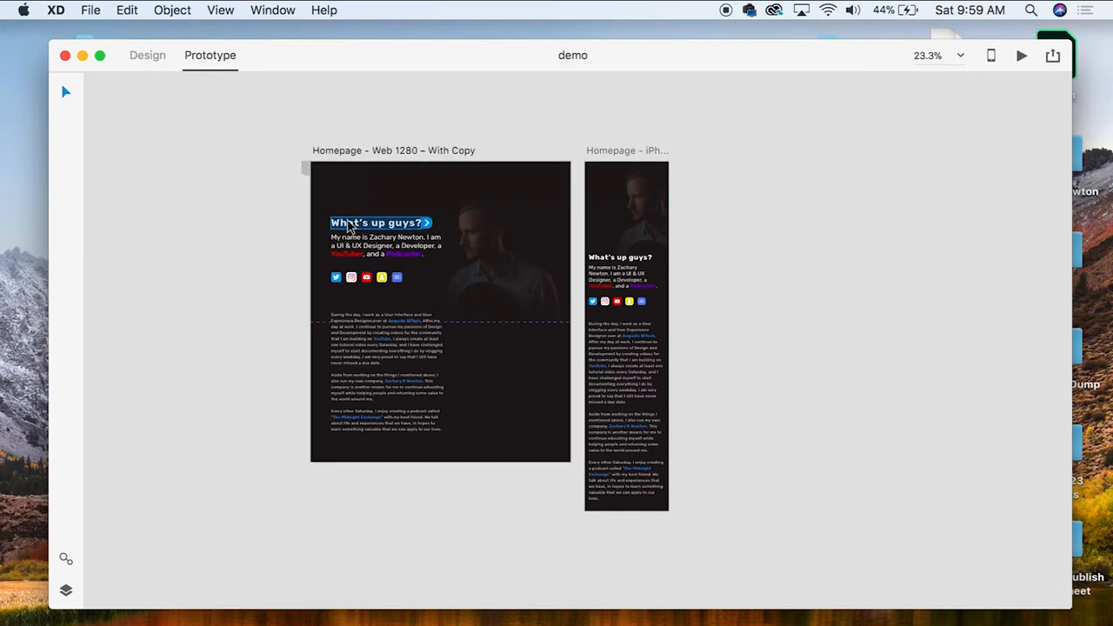
pyautogui.moveTo(304, 172)
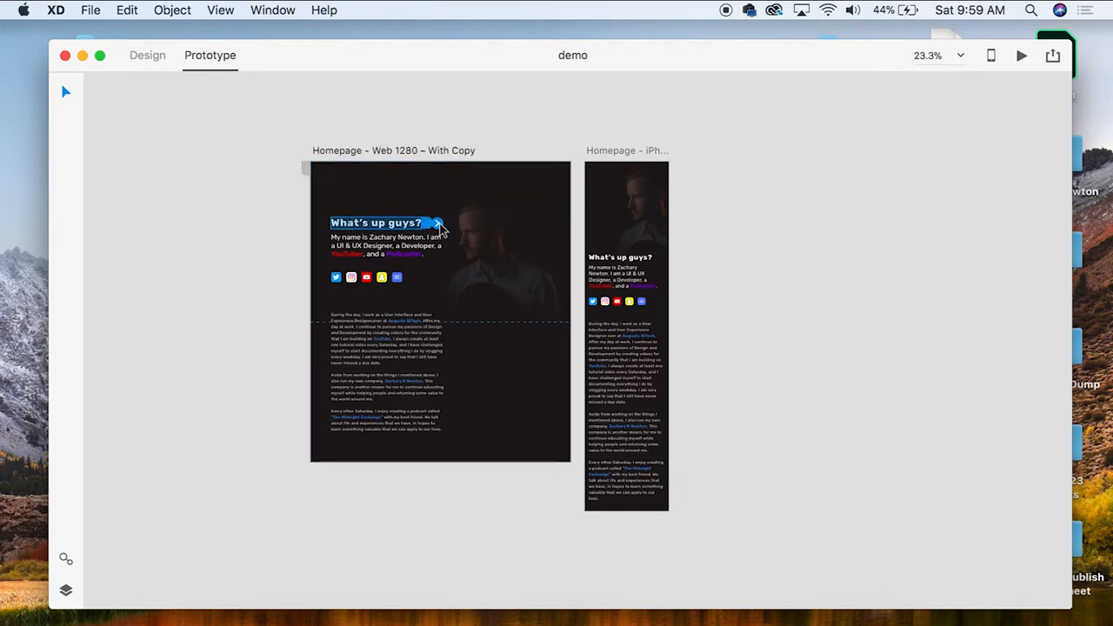
pyautogui.moveTo(435, 222); pyautogui.dragTo(578, 335)
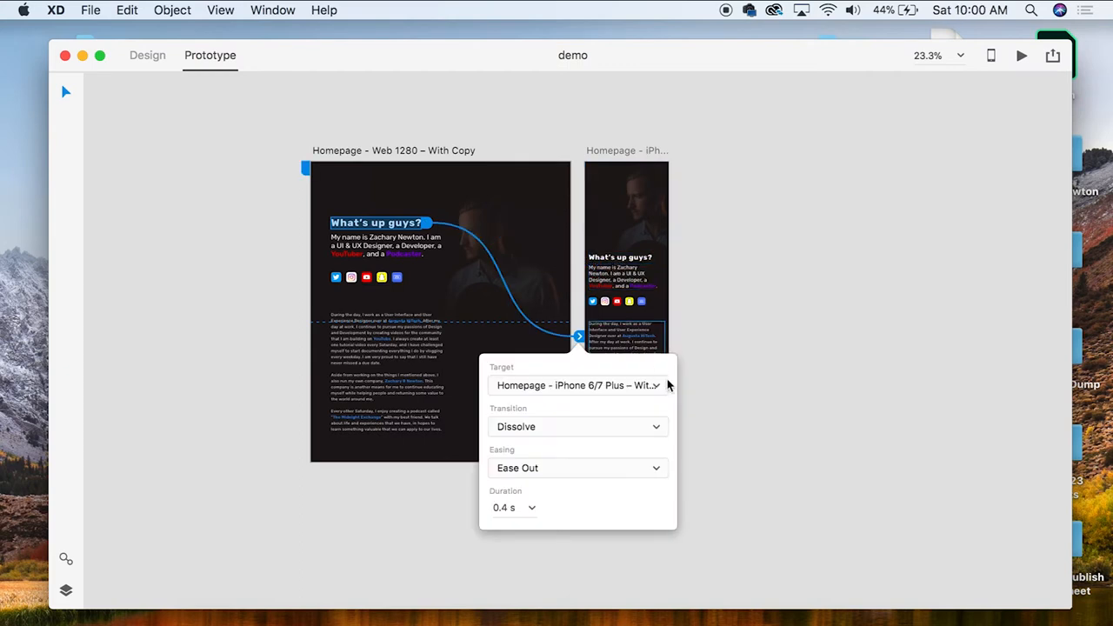
pyautogui.click(579, 426)
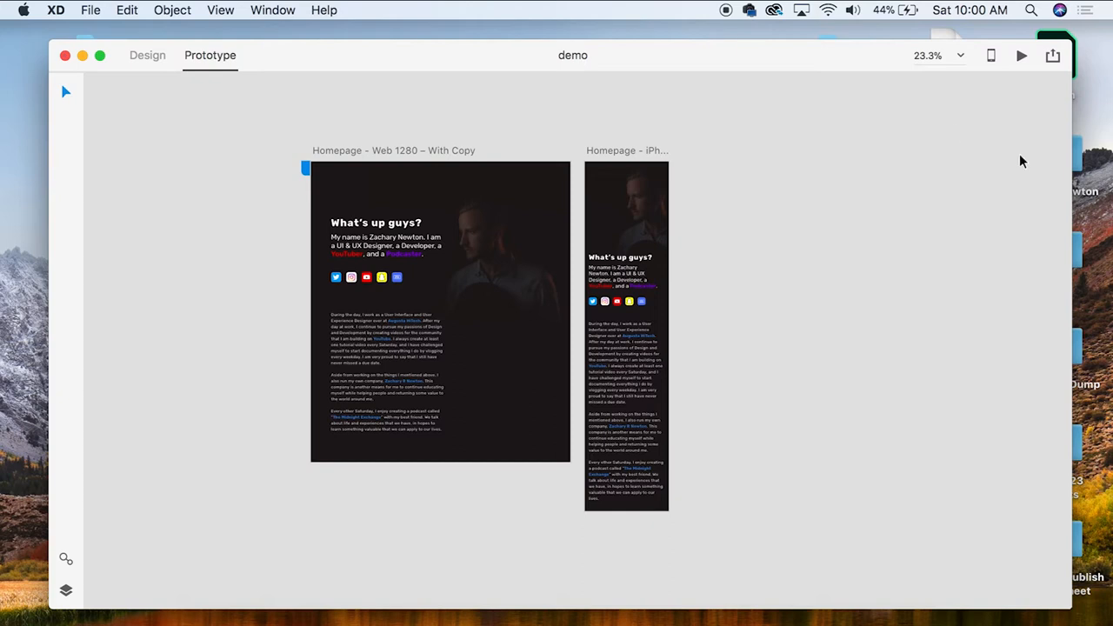
pyautogui.moveTo(1041, 166)
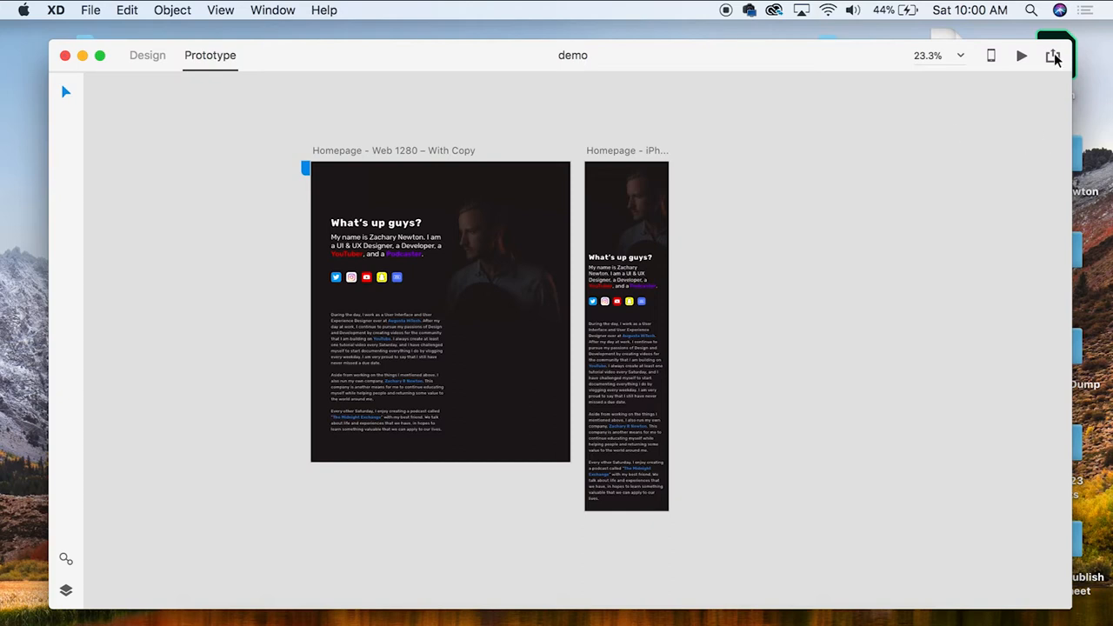
# Create a public prototype link titled 'YouTube Demo', keeping Allow Comments checked.
pyautogui.click(1052, 56)
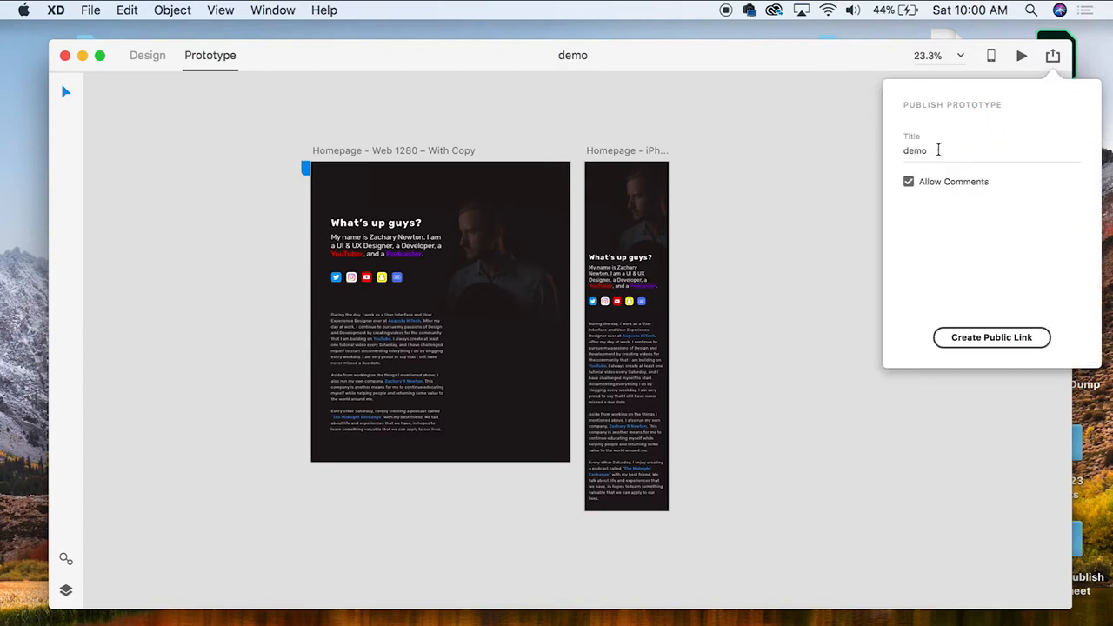
pyautogui.write('Yout')
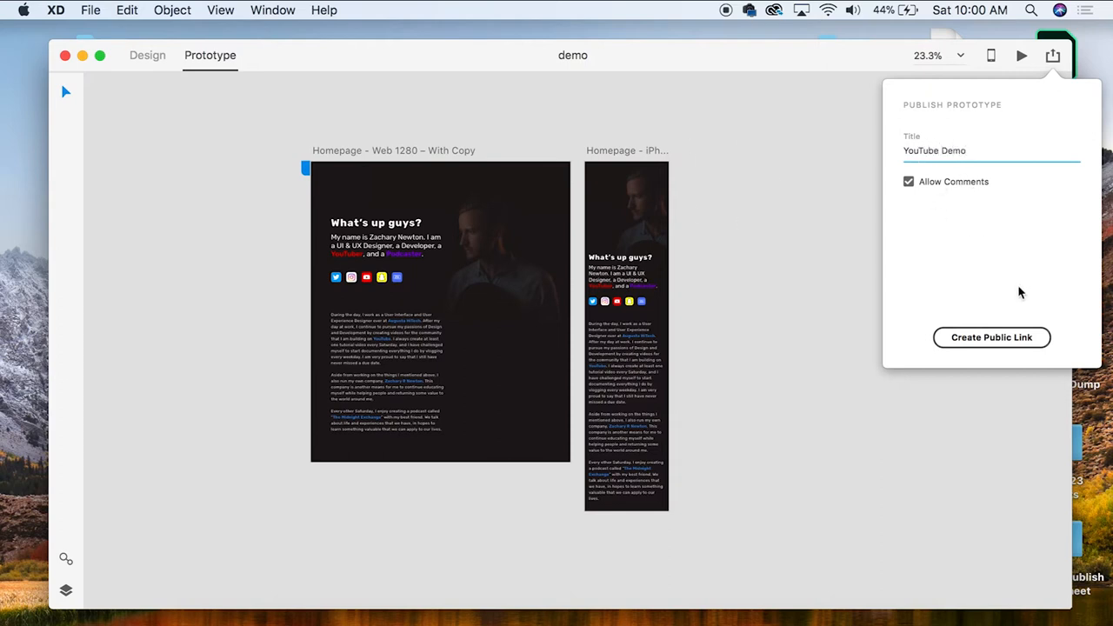
pyautogui.click(991, 337)
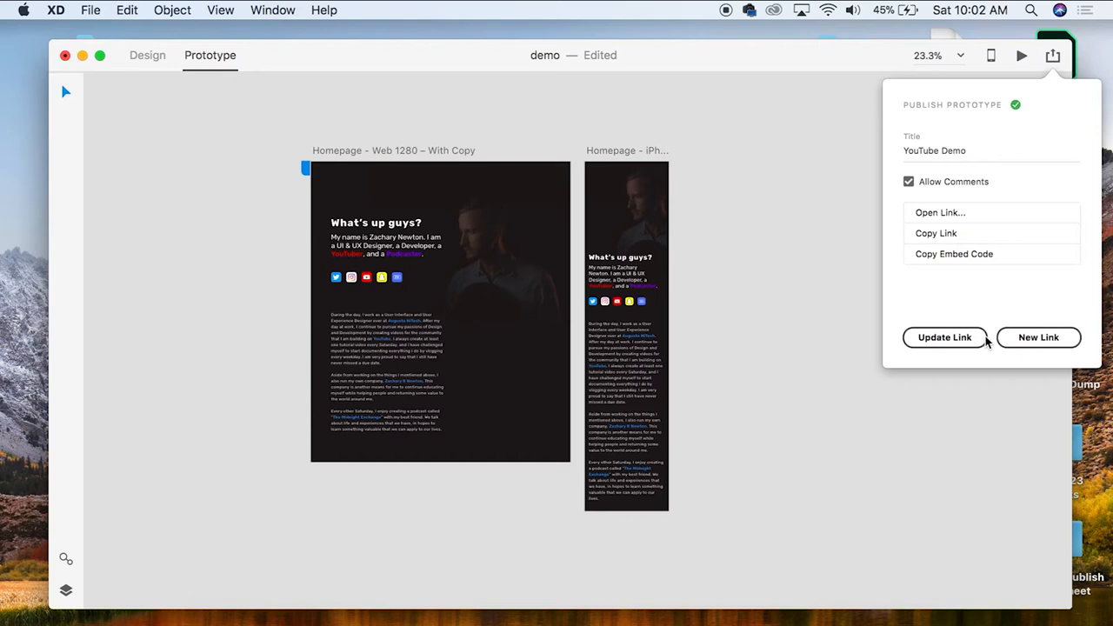
pyautogui.moveTo(931, 218)
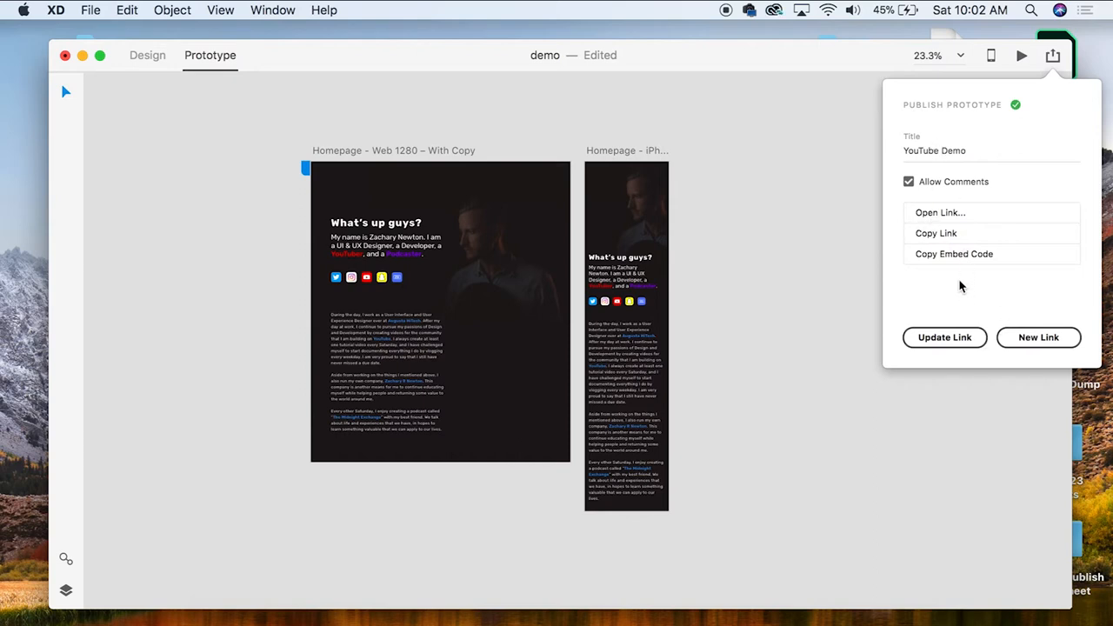
pyautogui.moveTo(946, 274)
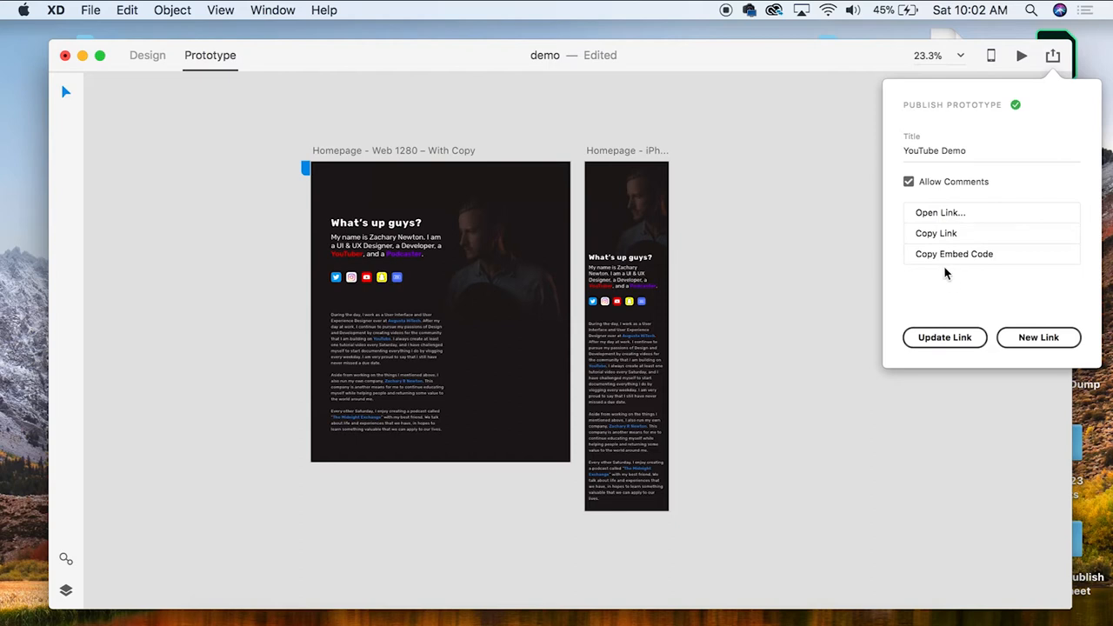
pyautogui.moveTo(946, 262)
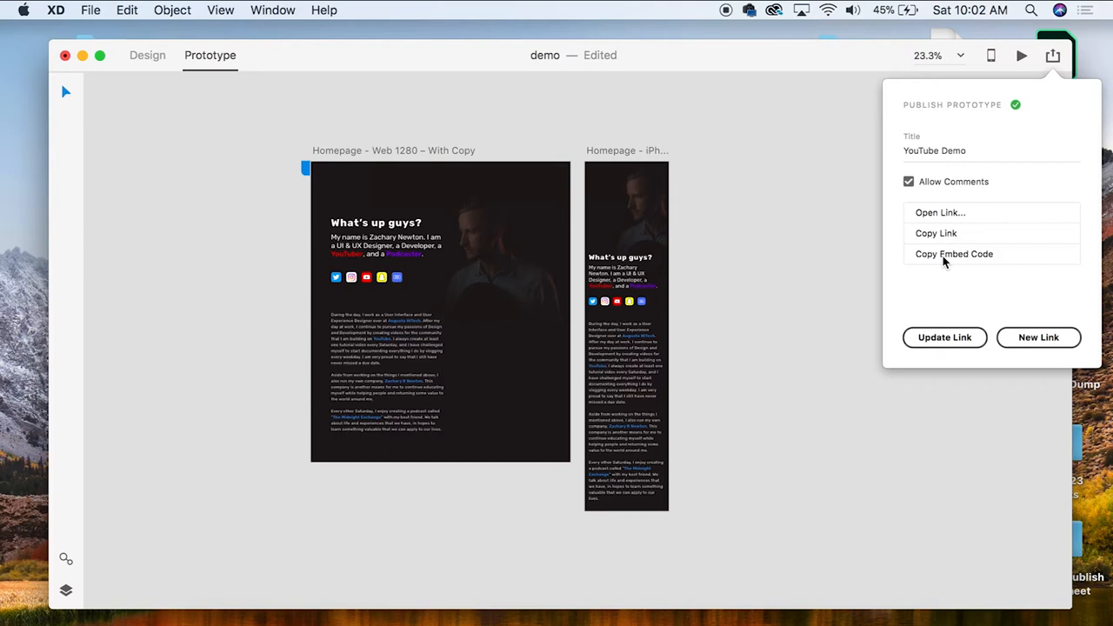
pyautogui.moveTo(949, 215)
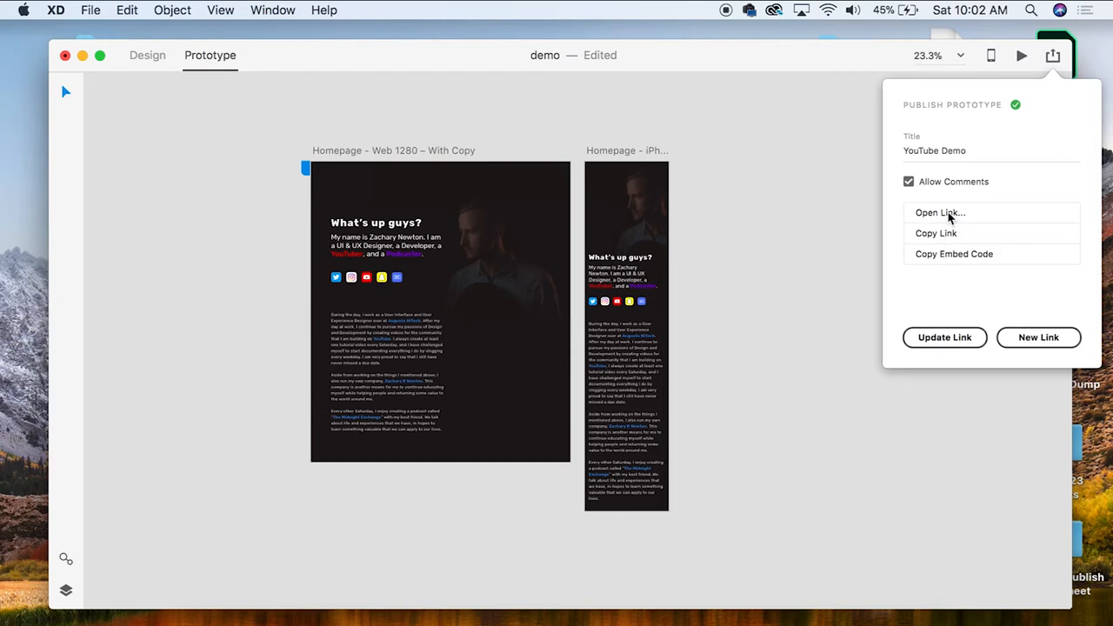
# Open the YouTube Demo prototype in Safari, always allow keychain access, and scroll it full screen.
pyautogui.click(941, 213)
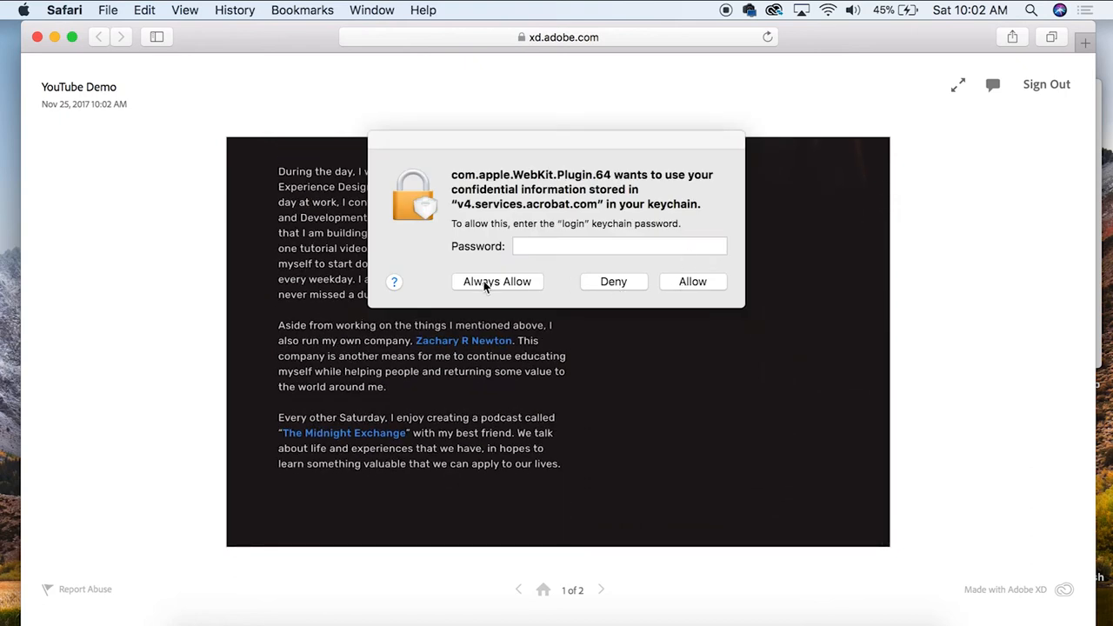
pyautogui.click(613, 281)
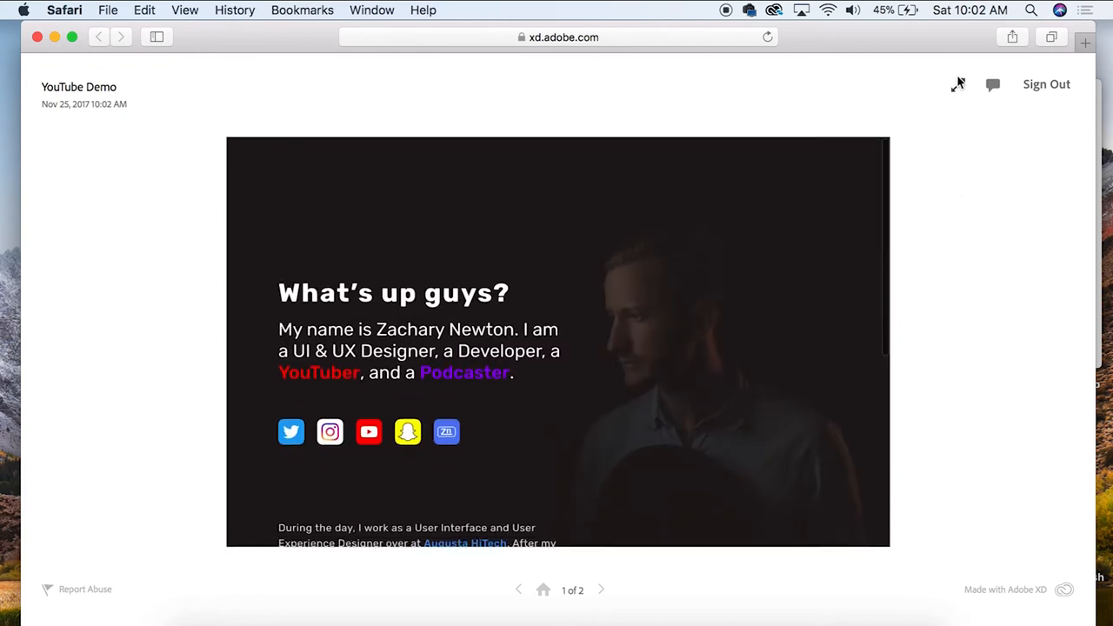
pyautogui.click(956, 84)
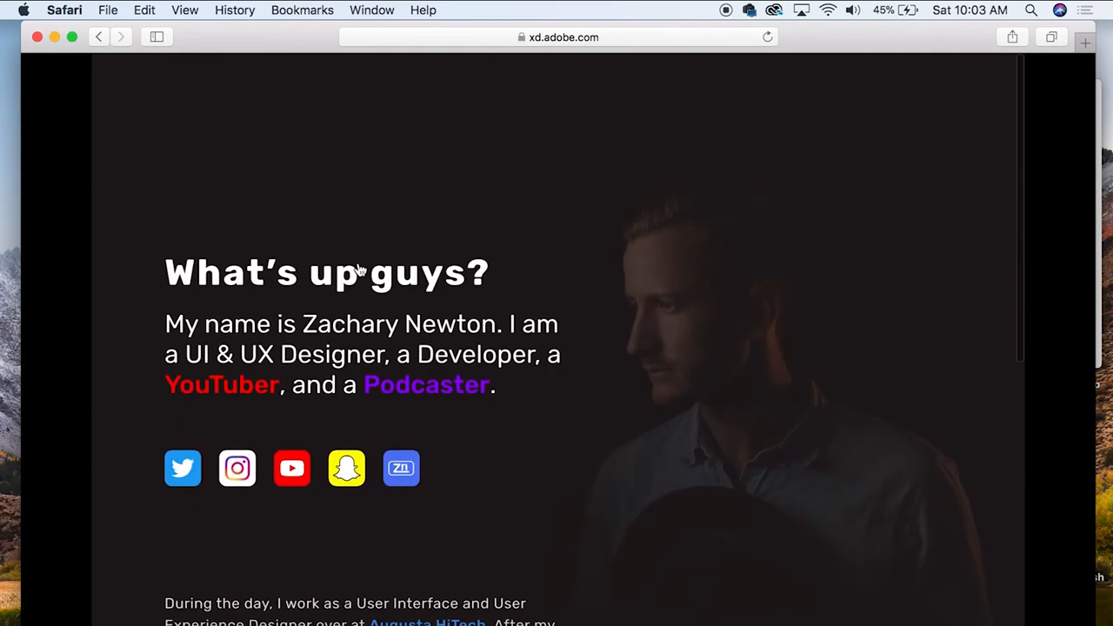
pyautogui.scroll(-3)
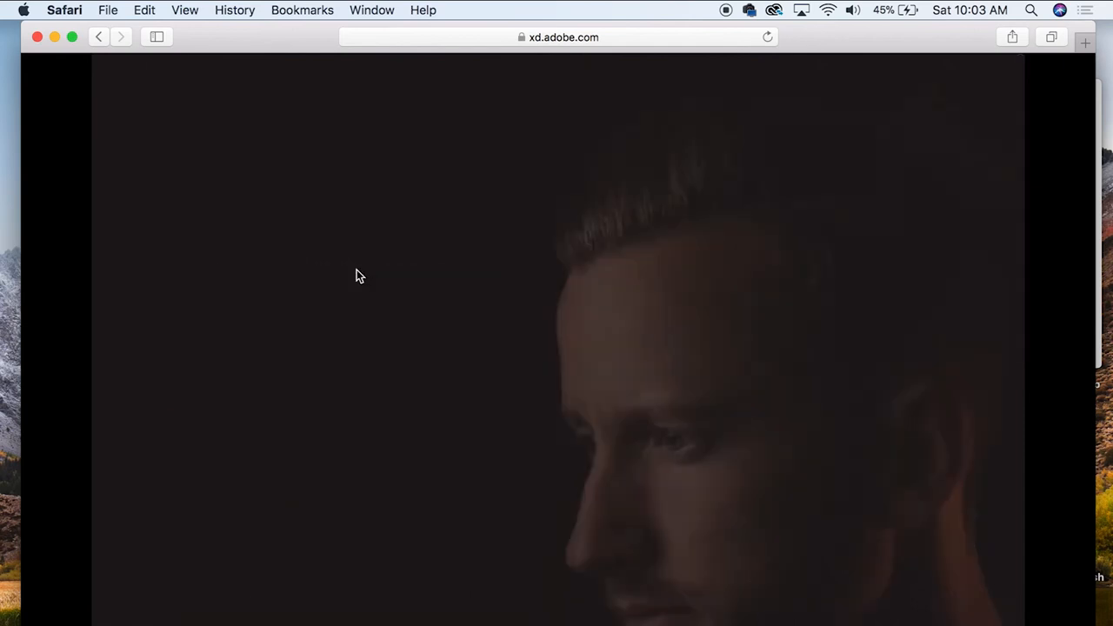
pyautogui.scroll(-3)
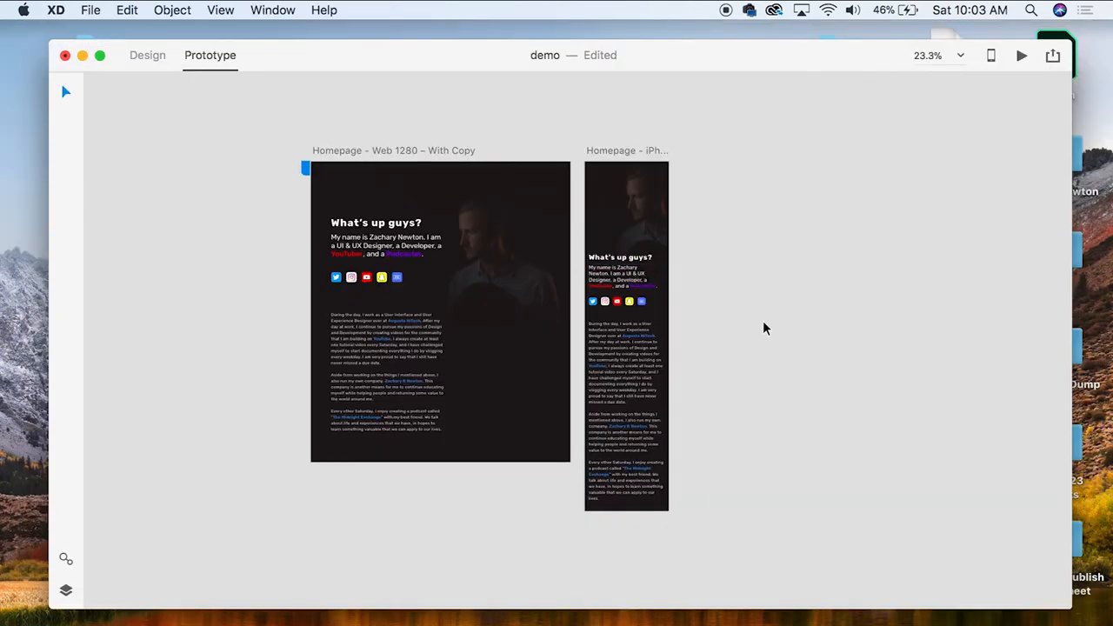
pyautogui.moveTo(781, 294)
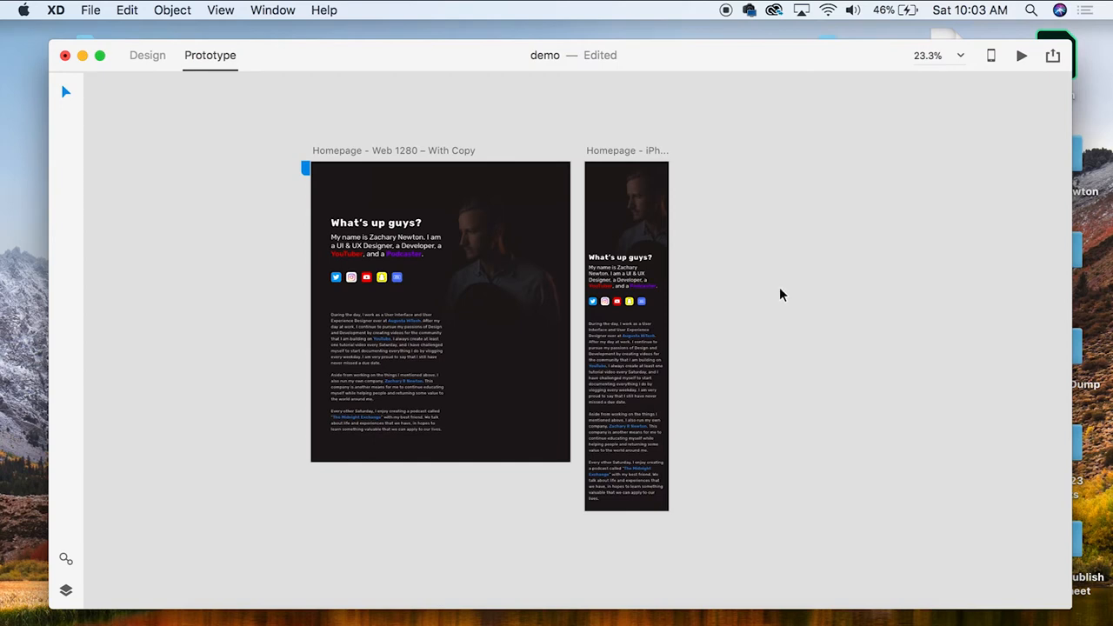
# Create a public Design Specs link titled 'YouTube Demo Specs'.
pyautogui.click(1053, 56)
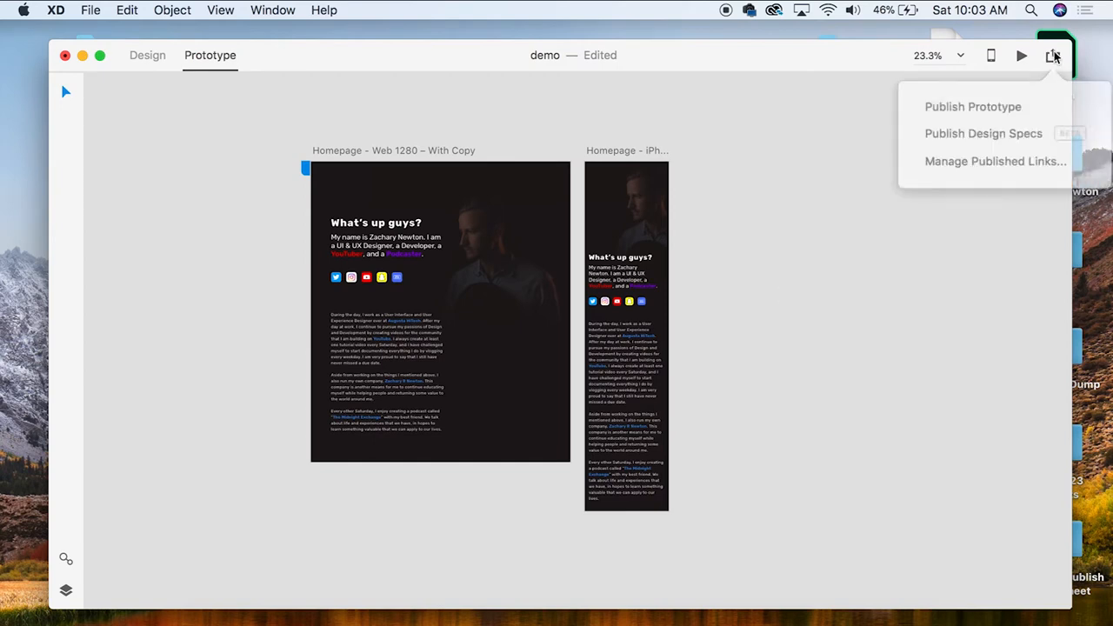
pyautogui.moveTo(995, 122)
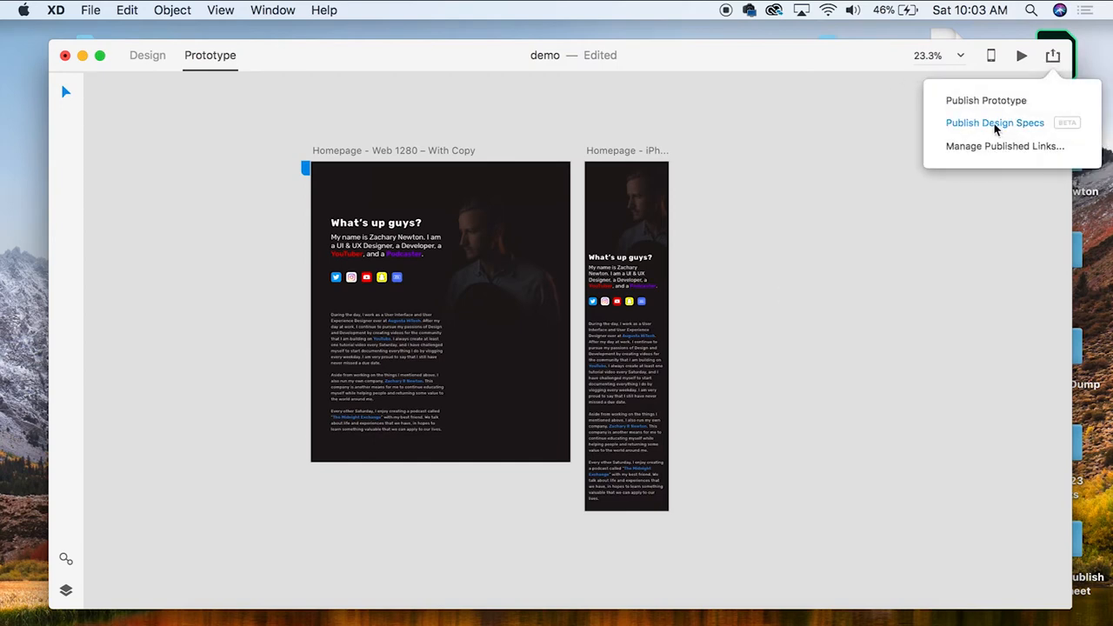
pyautogui.click(995, 123)
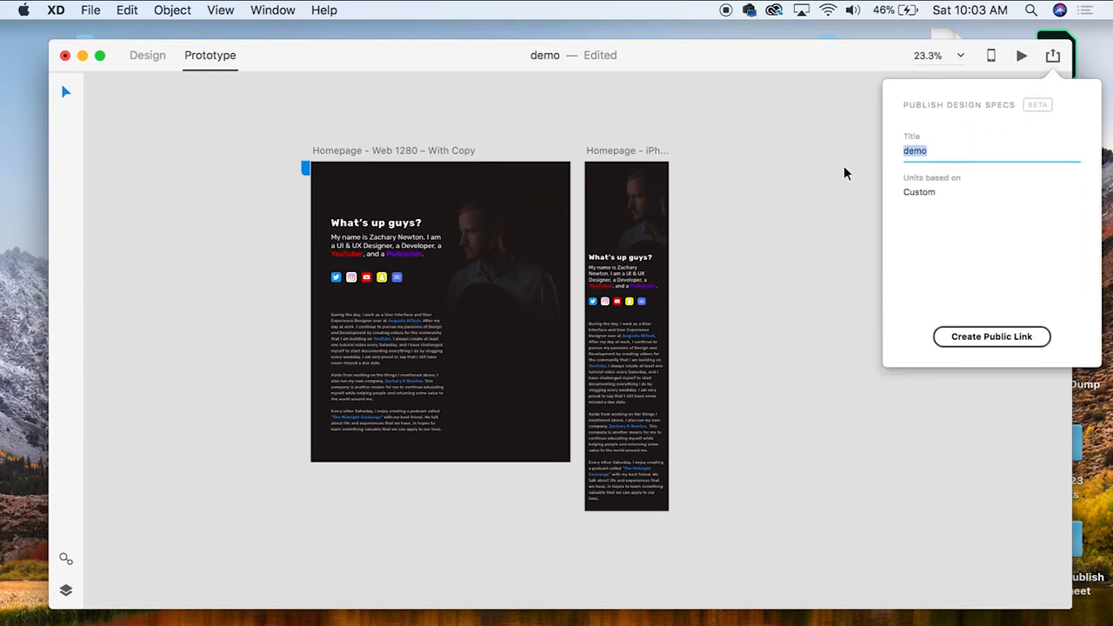
pyautogui.write('Y')
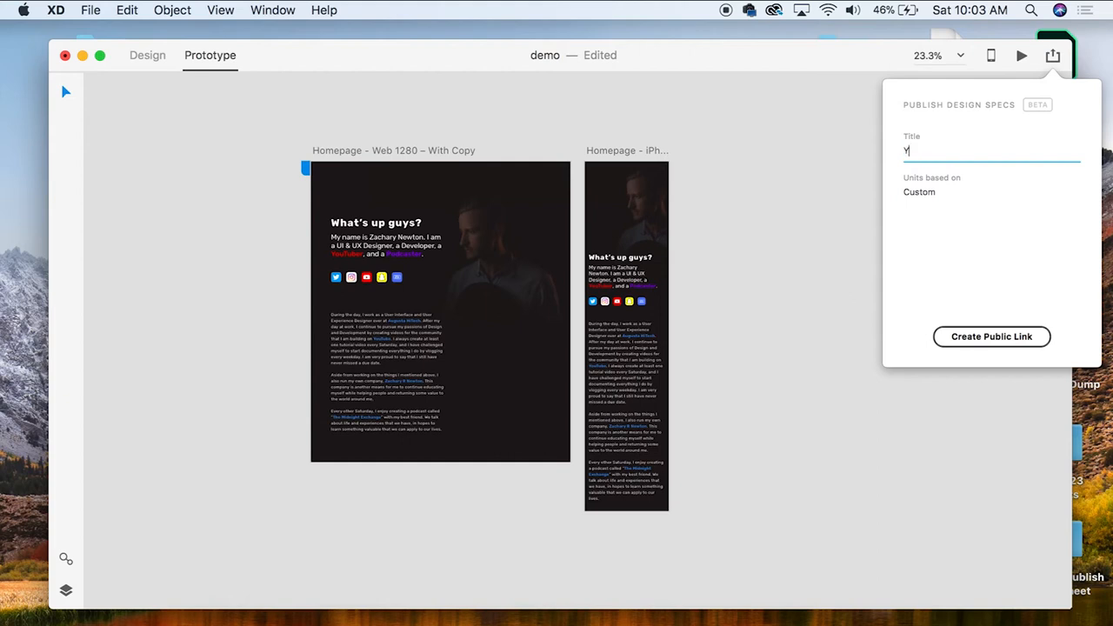
pyautogui.write('ouTube')
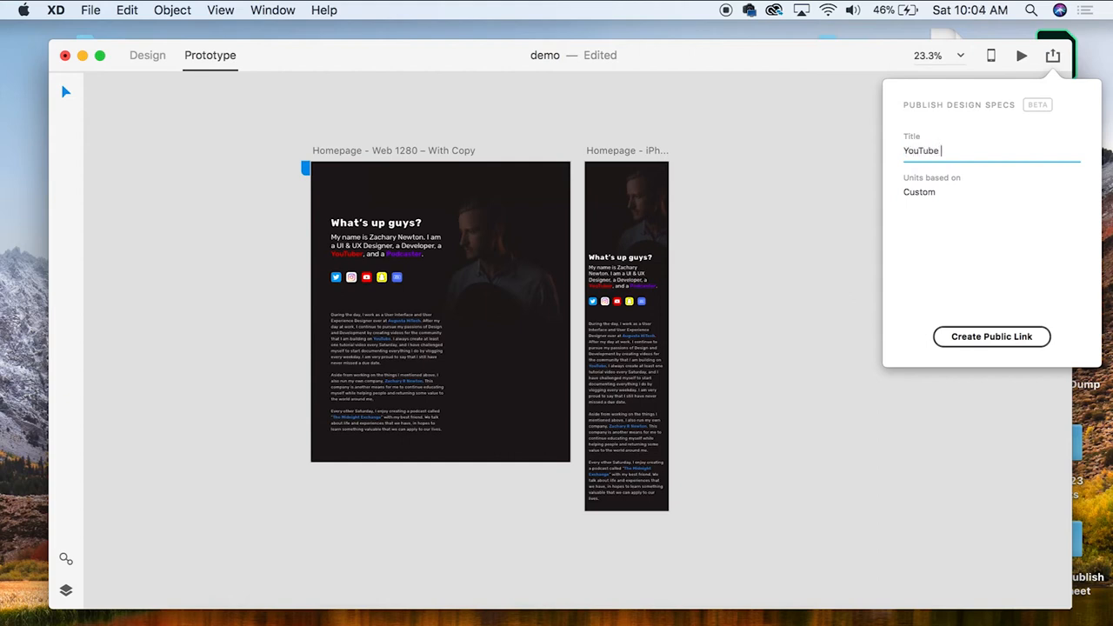
pyautogui.write('Demo Specs')
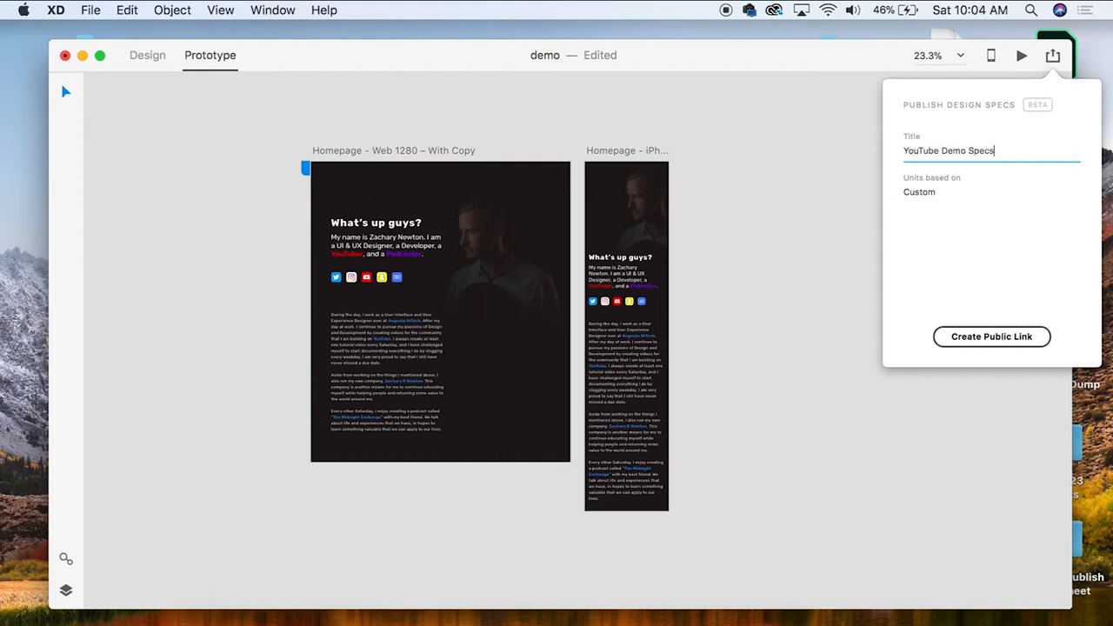
pyautogui.click(991, 337)
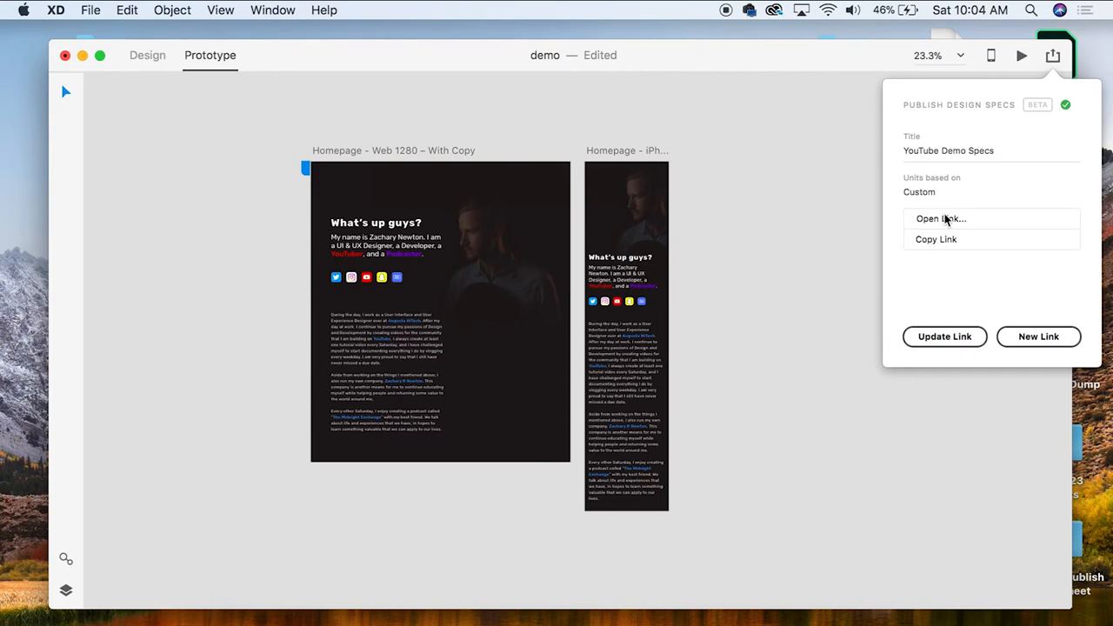
pyautogui.moveTo(948, 245)
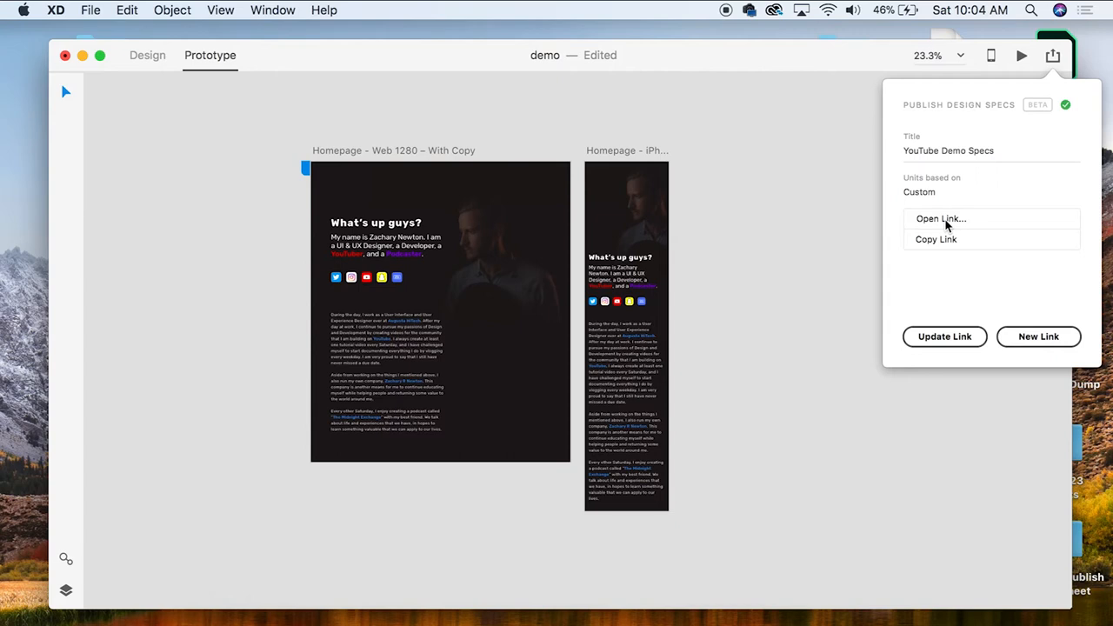
# Open the YouTube Demo Specs link in Safari to see both homepage artboards.
pyautogui.click(941, 218)
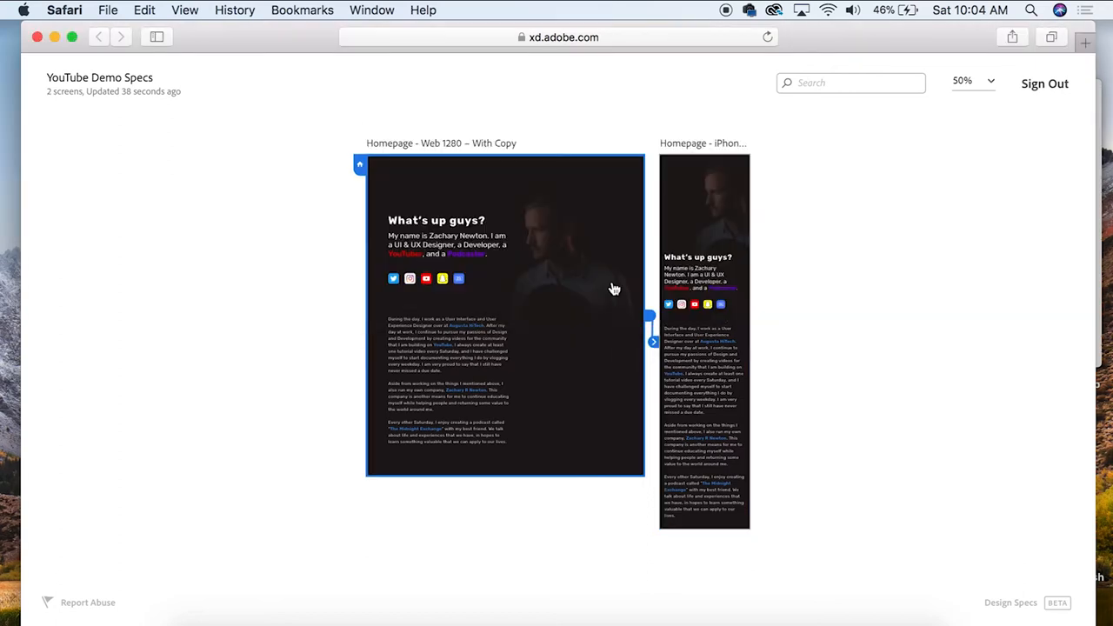
pyautogui.moveTo(544, 197)
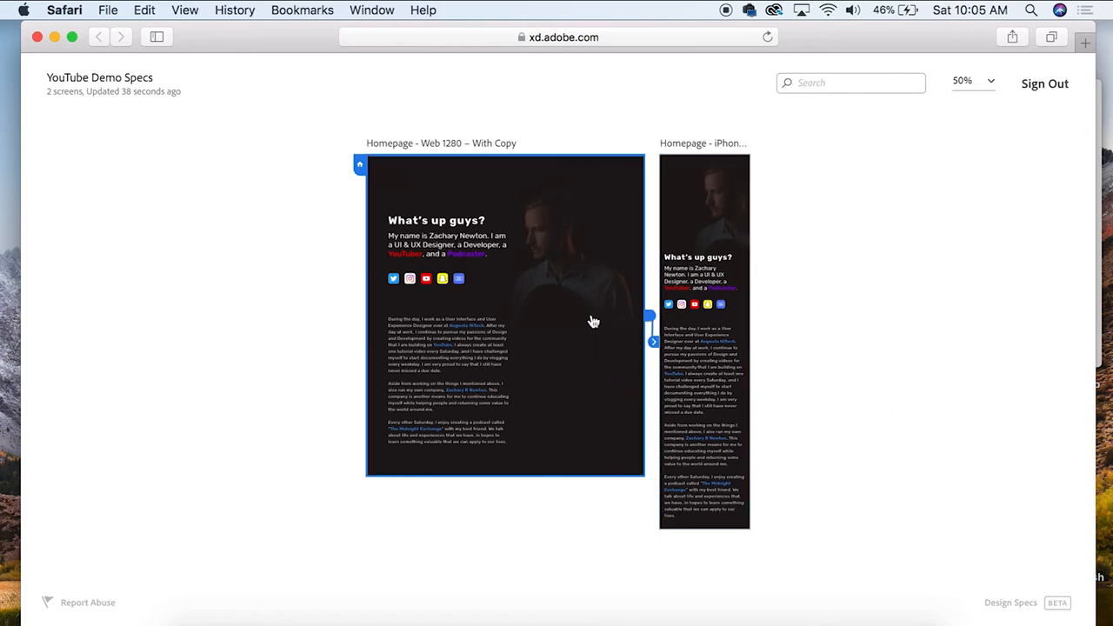
pyautogui.moveTo(638, 334)
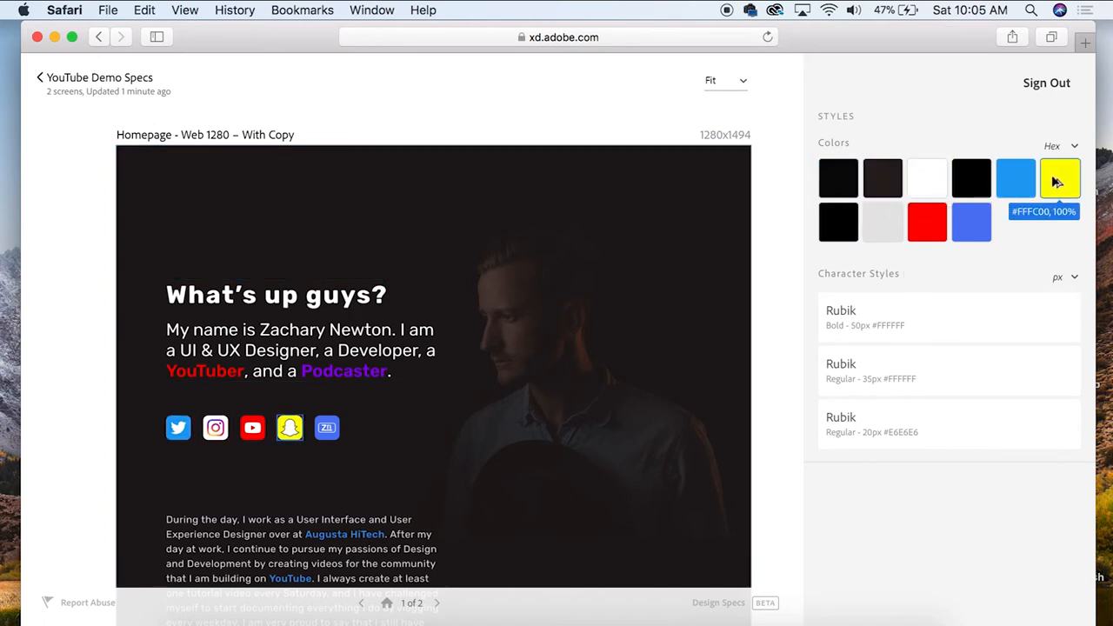
# Select the 'What's up guys?' heading in the specs and read its text, style and content details.
pyautogui.scroll(-3)
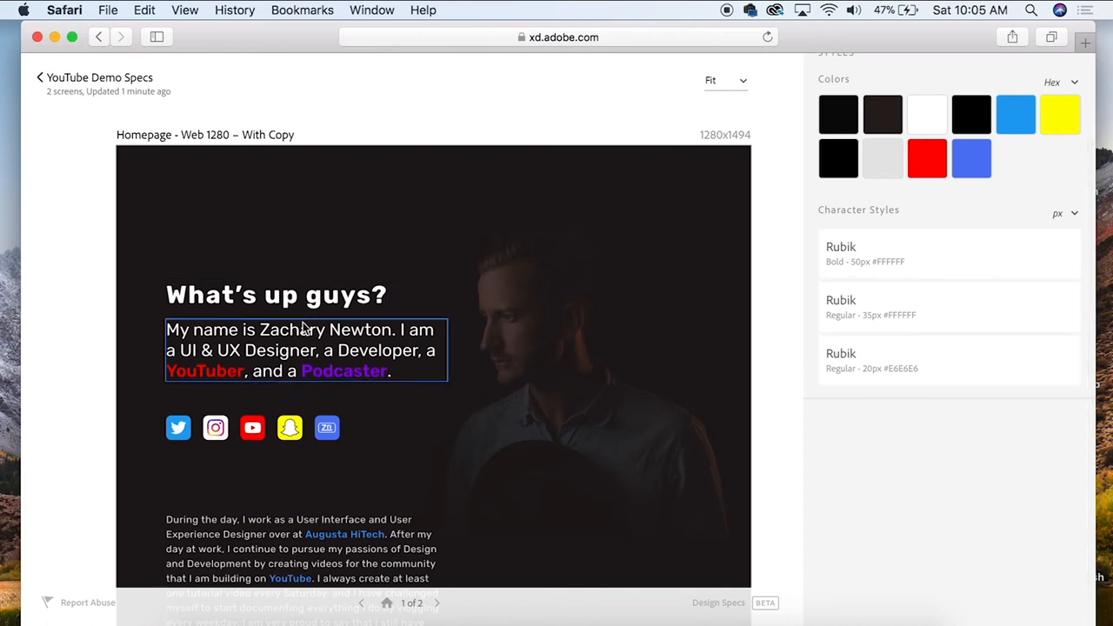
pyautogui.click(276, 295)
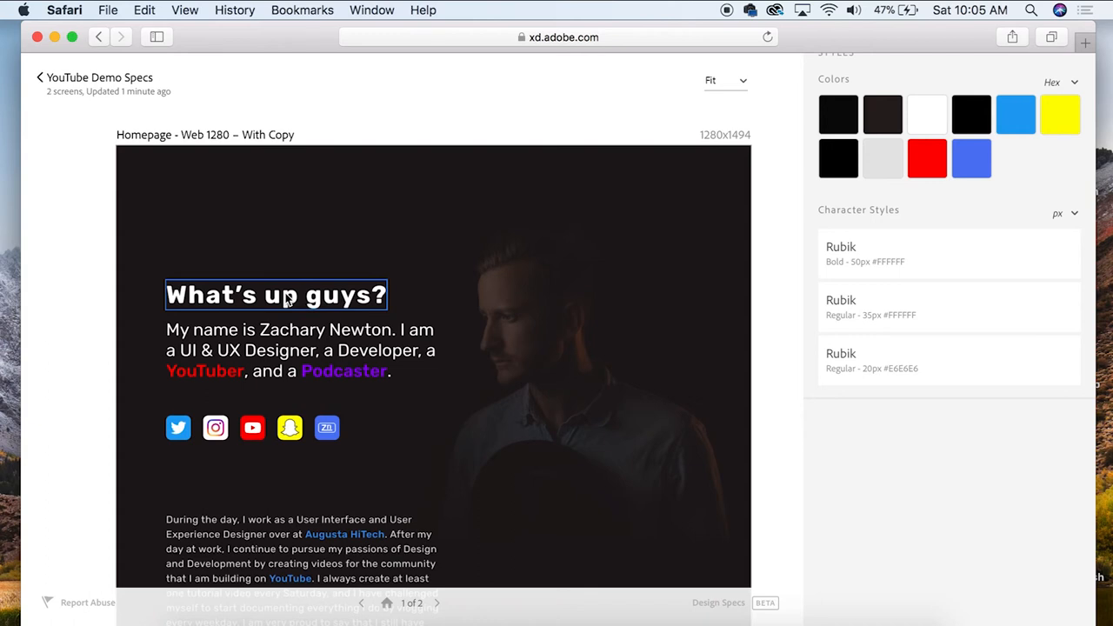
pyautogui.click(276, 294)
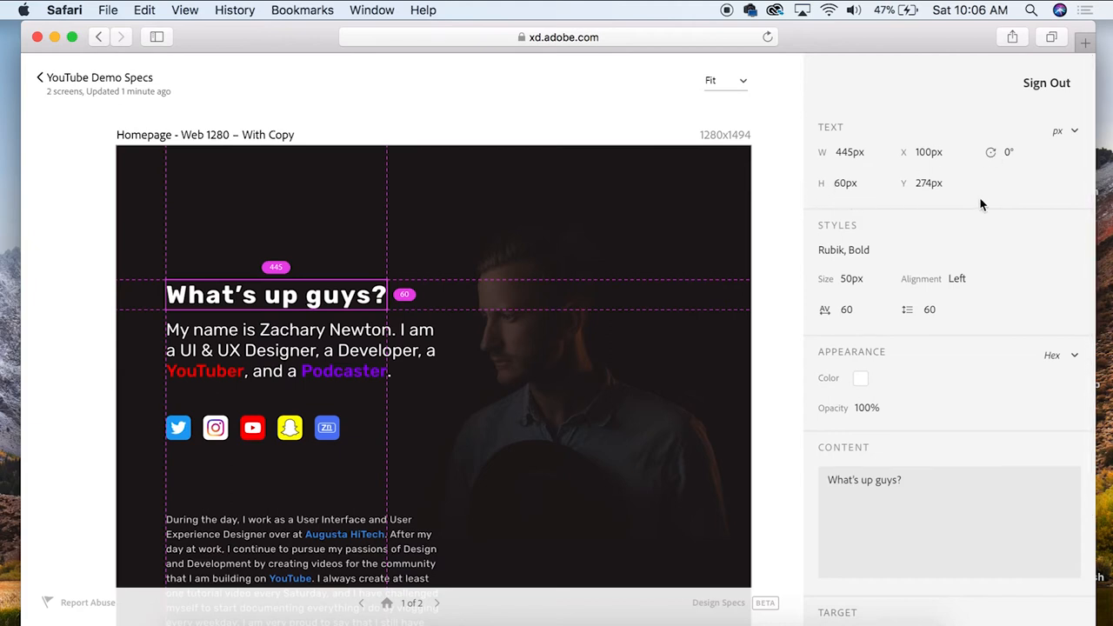
pyautogui.moveTo(848, 246)
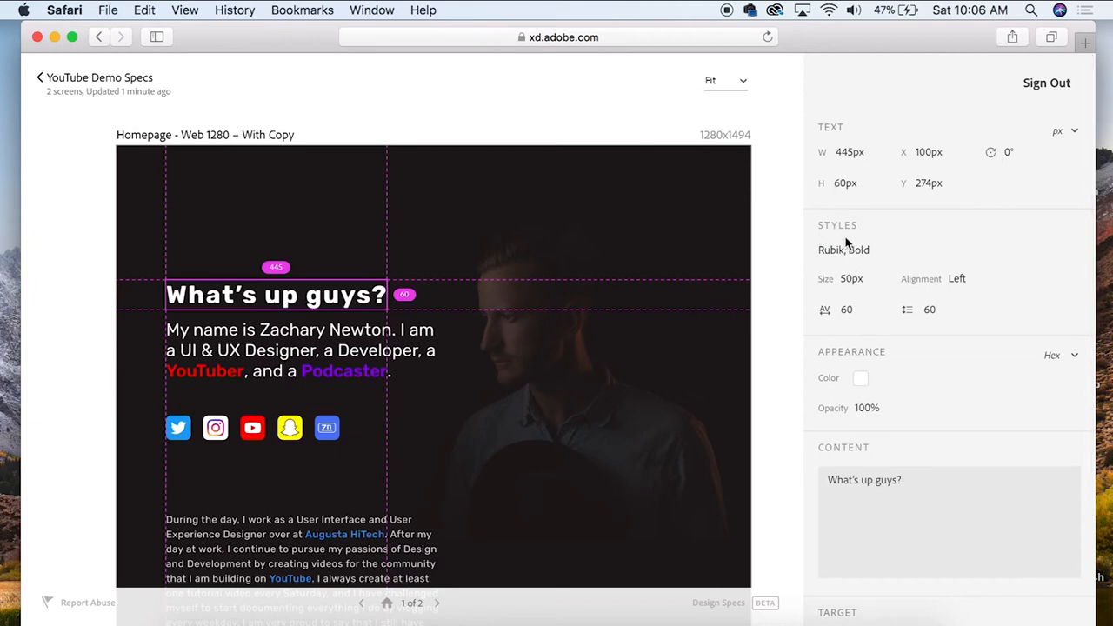
pyautogui.moveTo(865, 264)
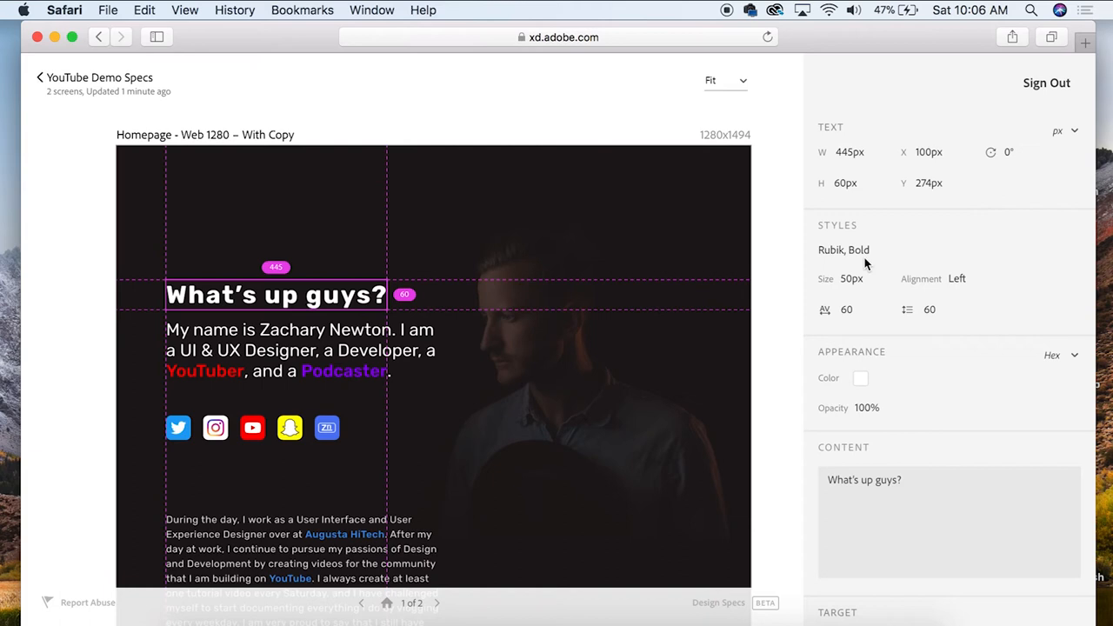
pyautogui.moveTo(940, 309)
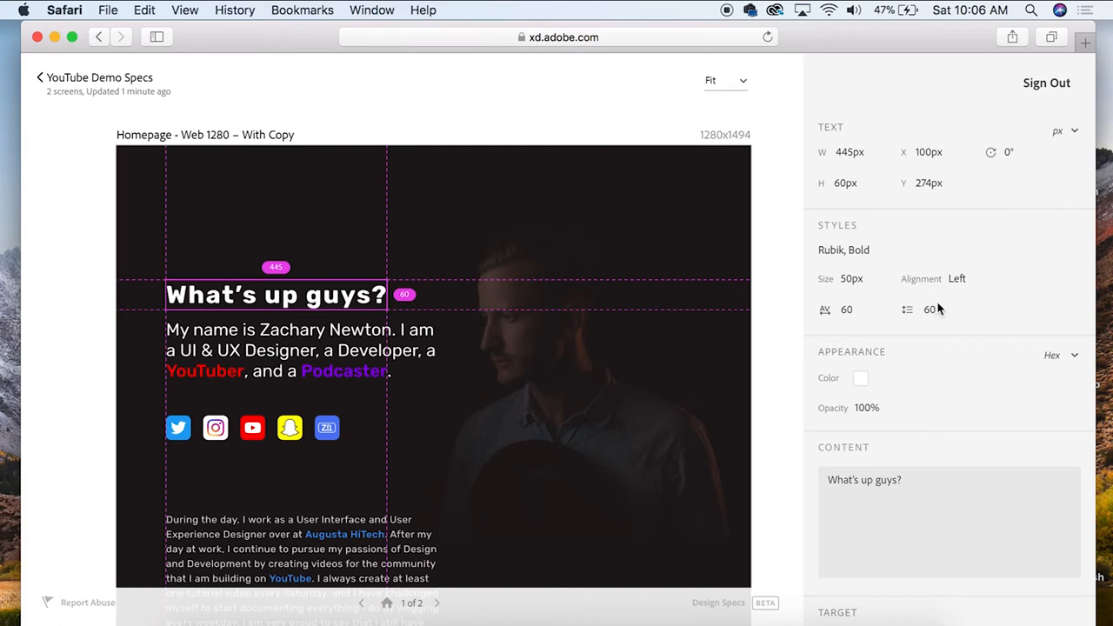
pyautogui.moveTo(963, 323)
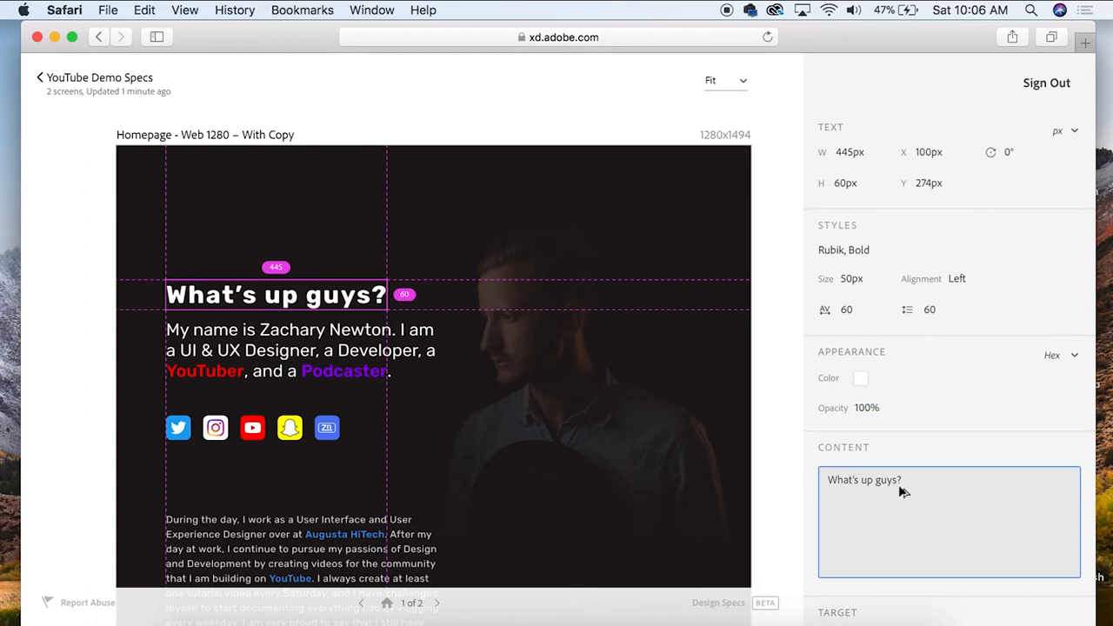
pyautogui.scroll(-3)
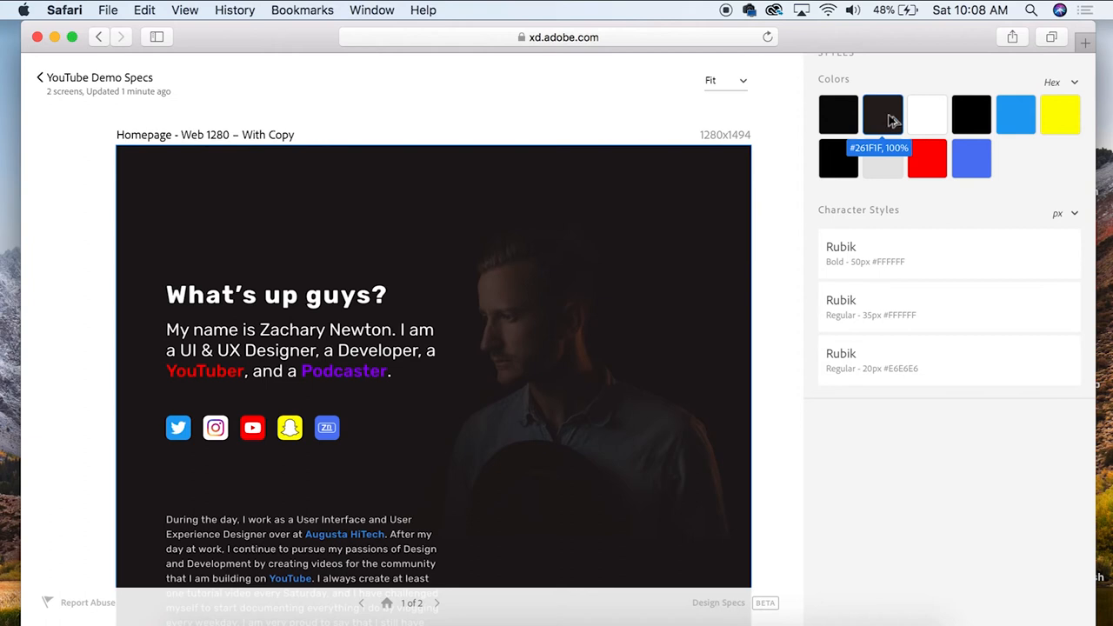
pyautogui.moveTo(787, 118)
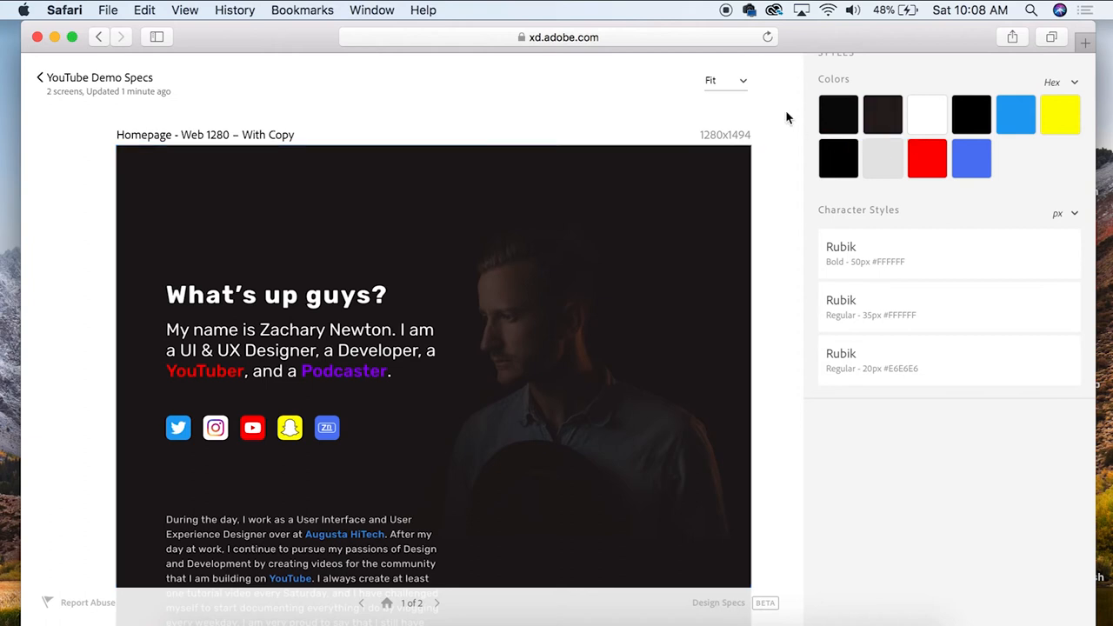
pyautogui.moveTo(839, 159)
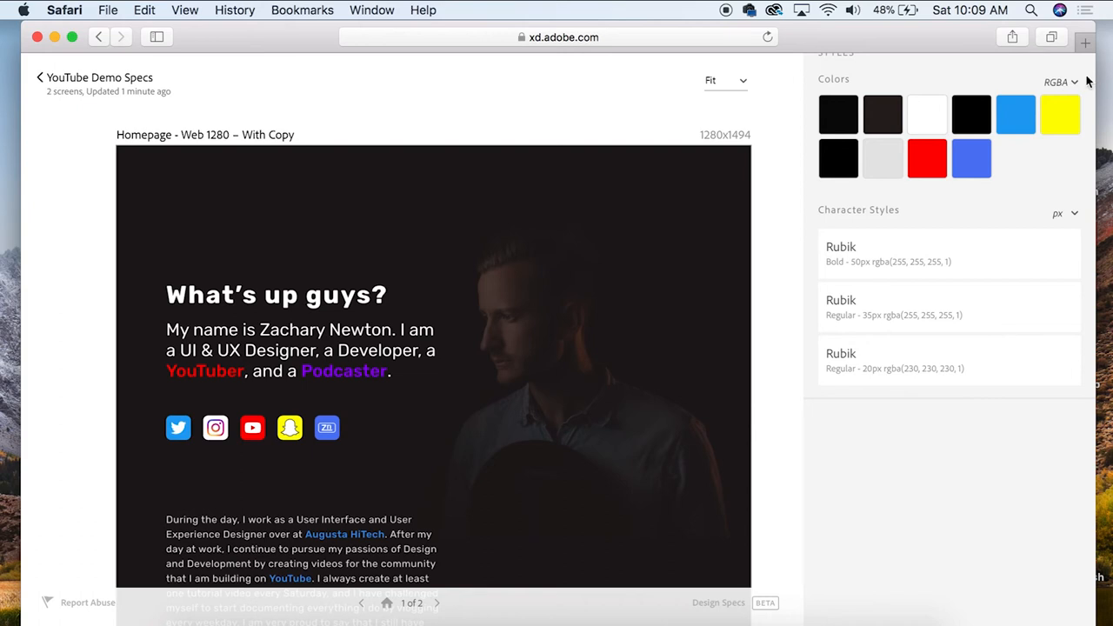
# Switch the colour values back to hex and reselect the 'What's up guys?' headline.
pyautogui.click(1062, 82)
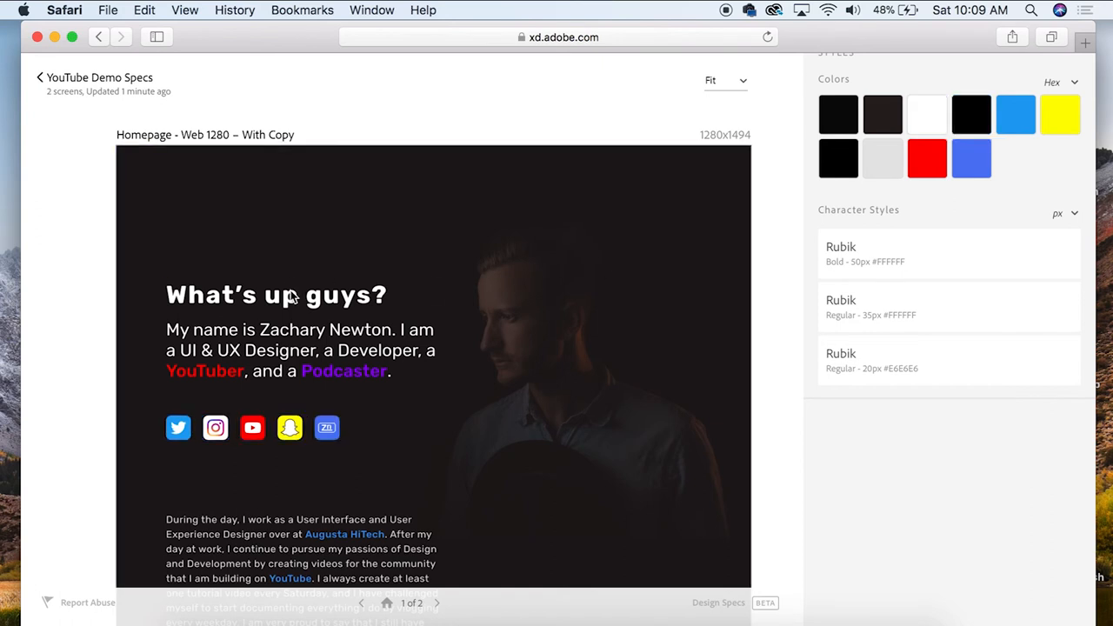
pyautogui.click(276, 294)
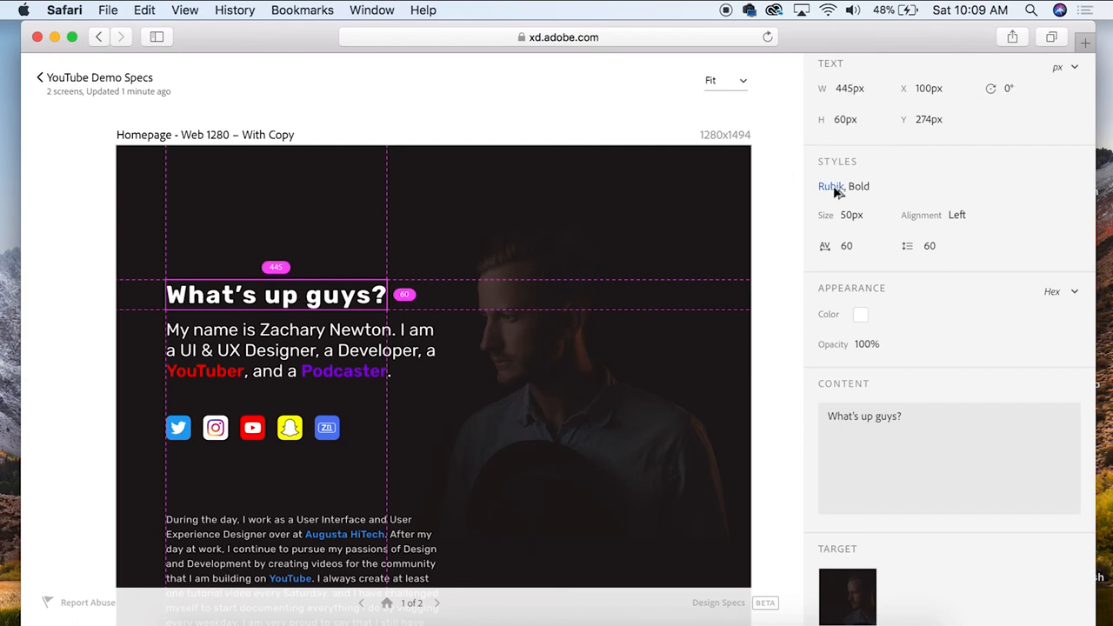
pyautogui.moveTo(874, 233)
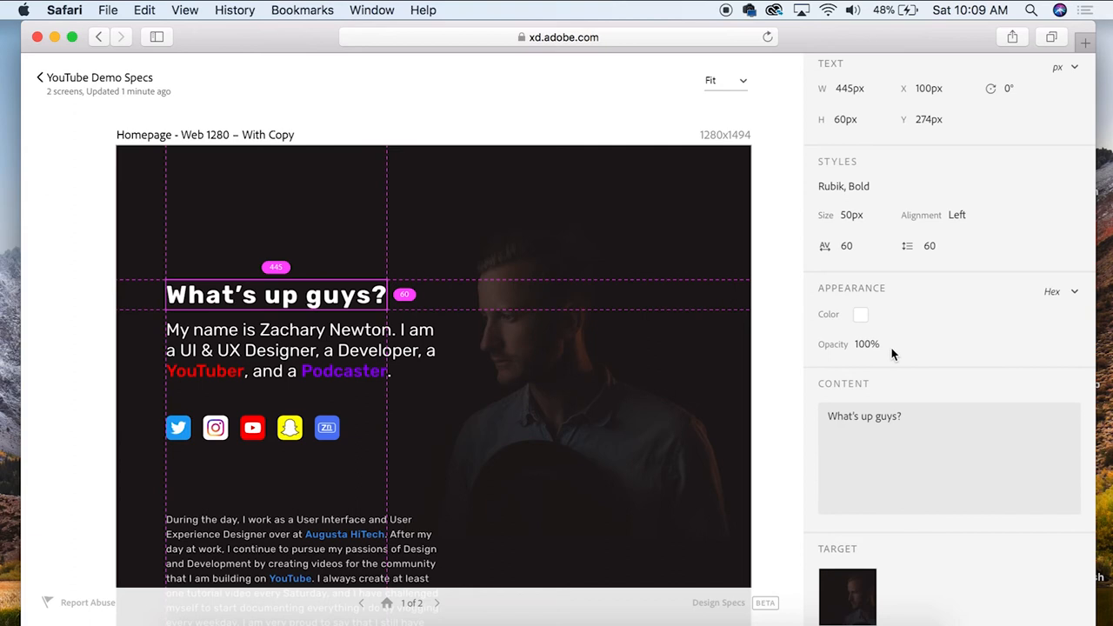
# Copy the headline text and view its iPhone homepage link, transition and 100px/274px edge distances.
pyautogui.click(948, 458)
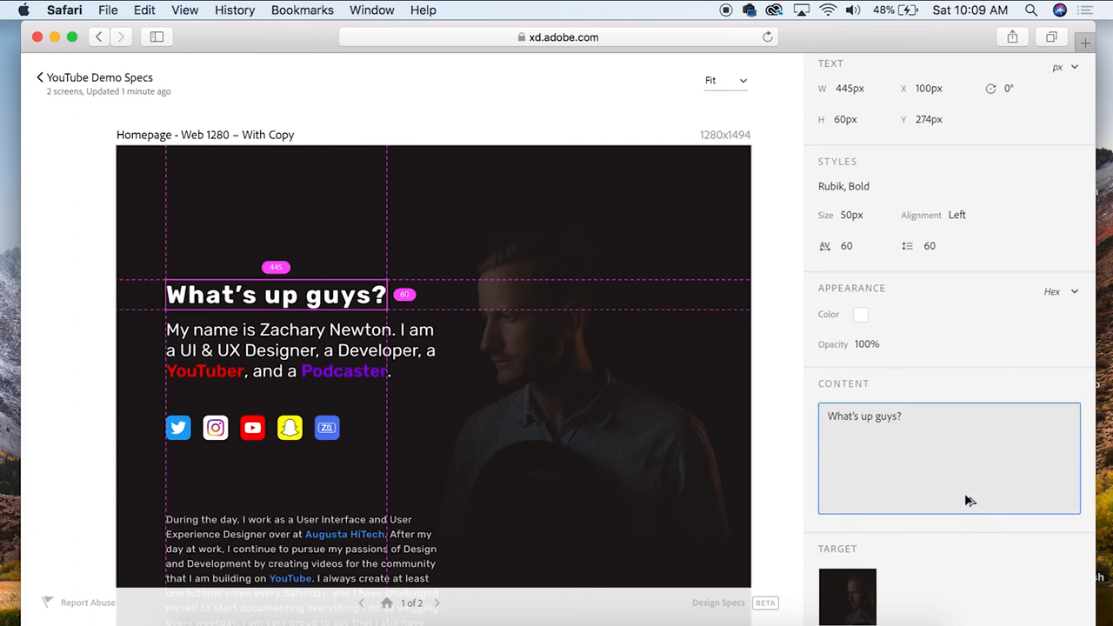
pyautogui.moveTo(901, 452)
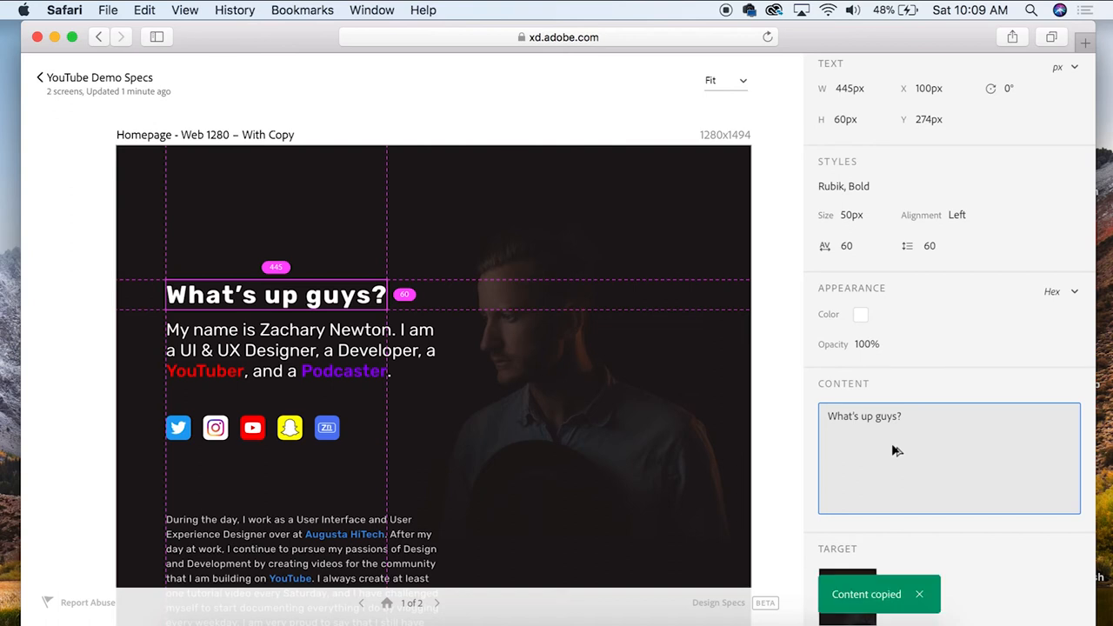
pyautogui.scroll(-3)
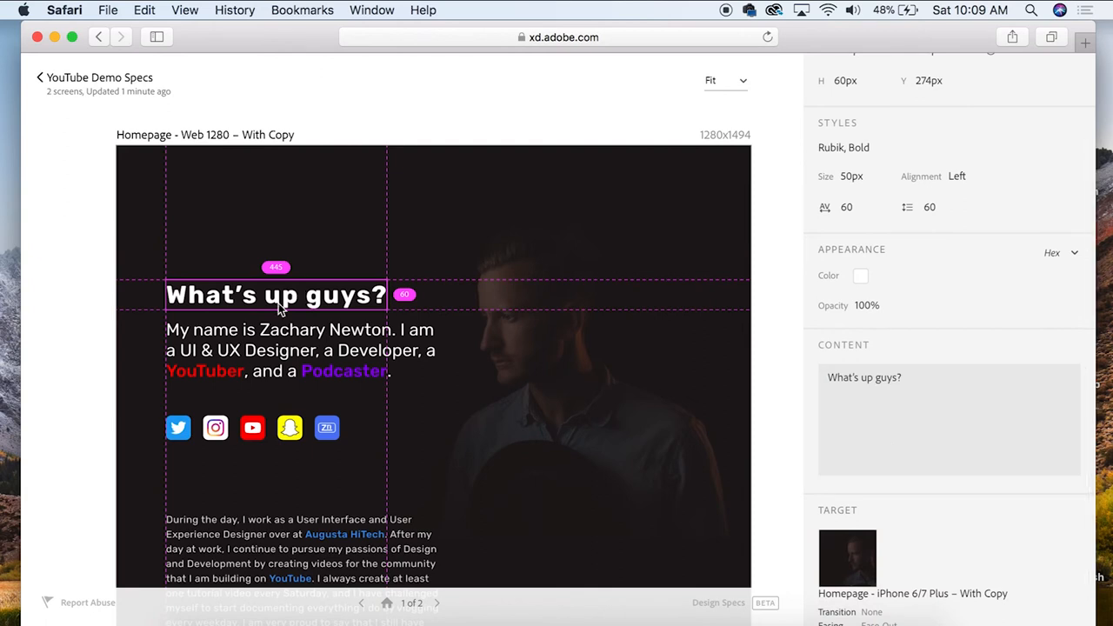
pyautogui.moveTo(280, 306)
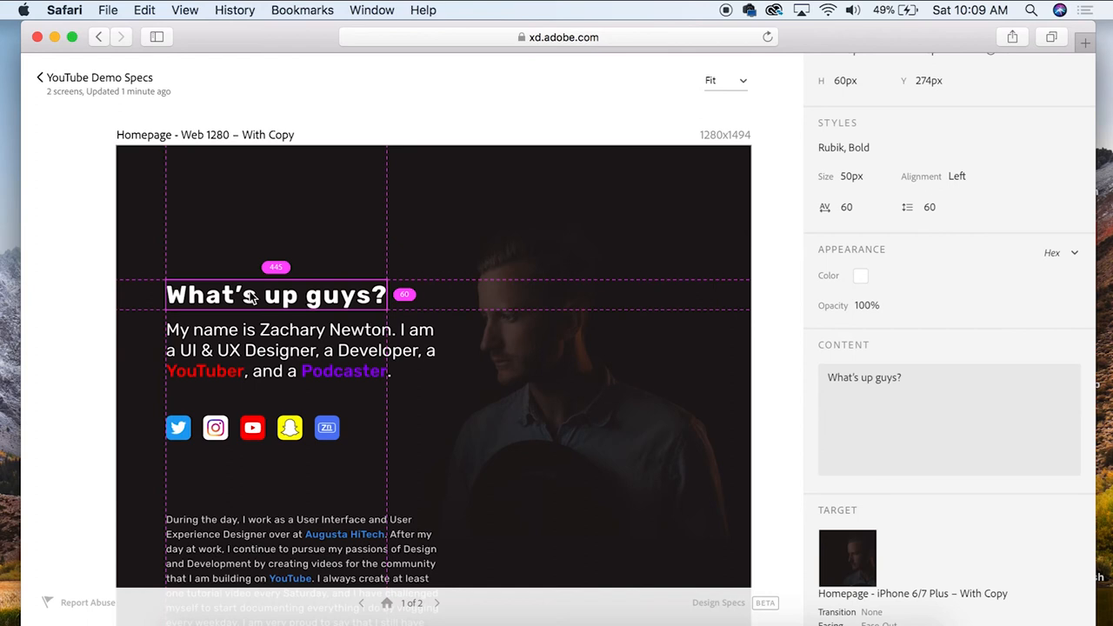
pyautogui.moveTo(253, 299)
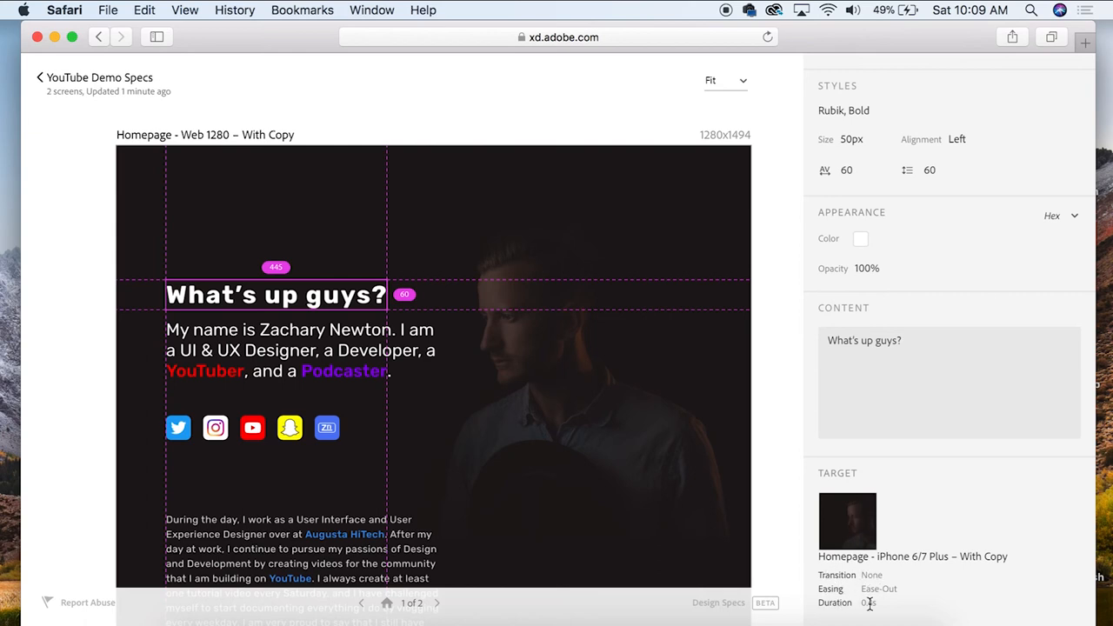
pyautogui.click(300, 349)
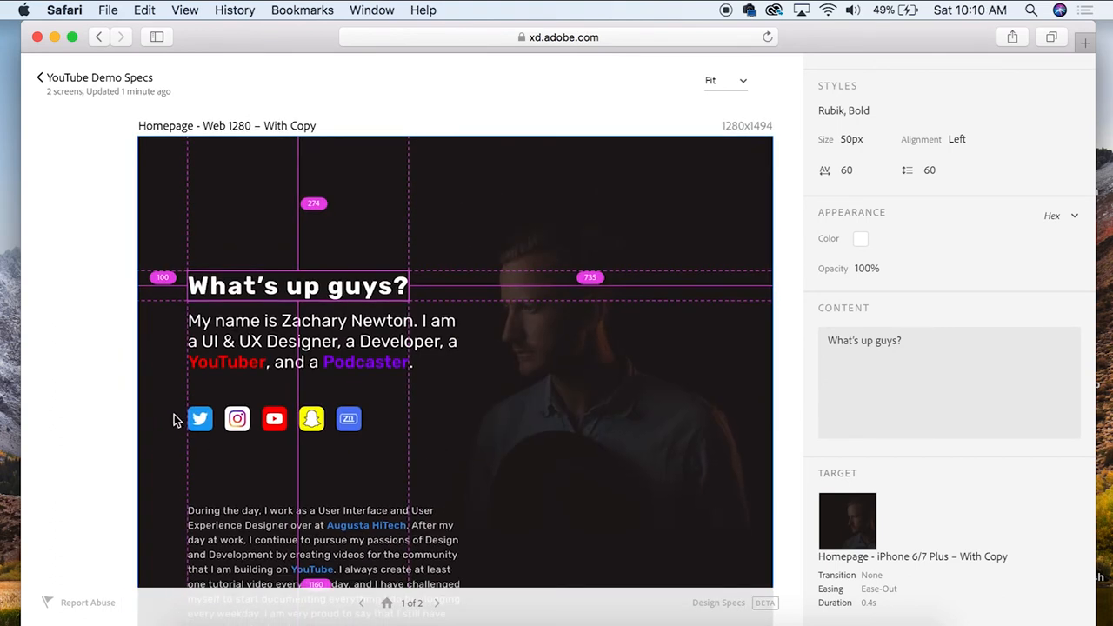
# Copy the Twitter icon's #1DA1F2 colour as hex and as RGBA, then return to hex.
pyautogui.click(200, 419)
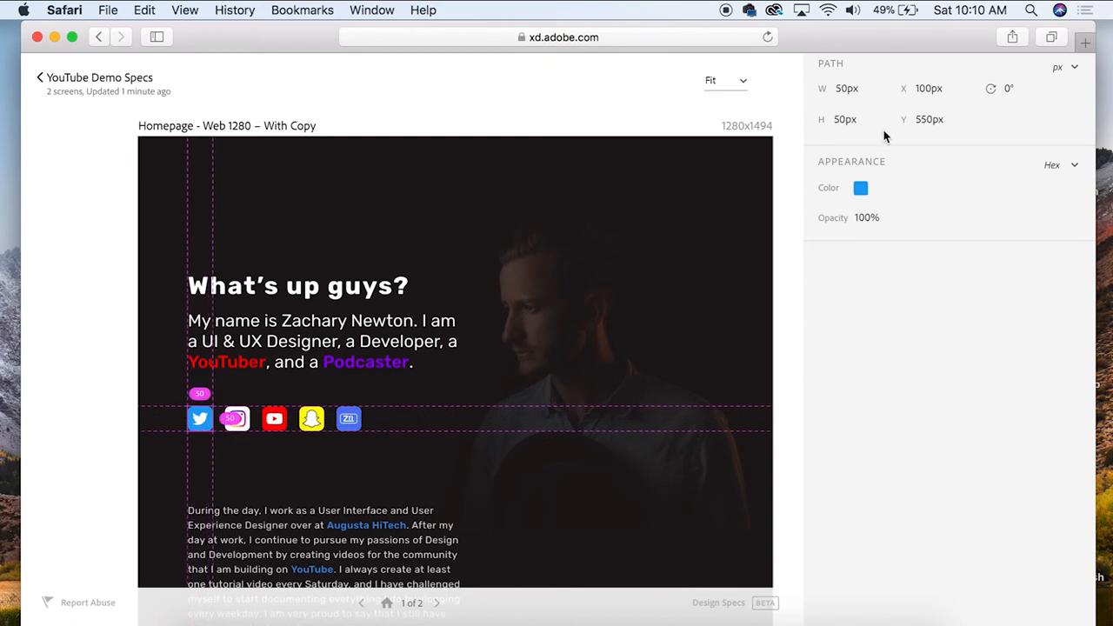
pyautogui.moveTo(866, 211)
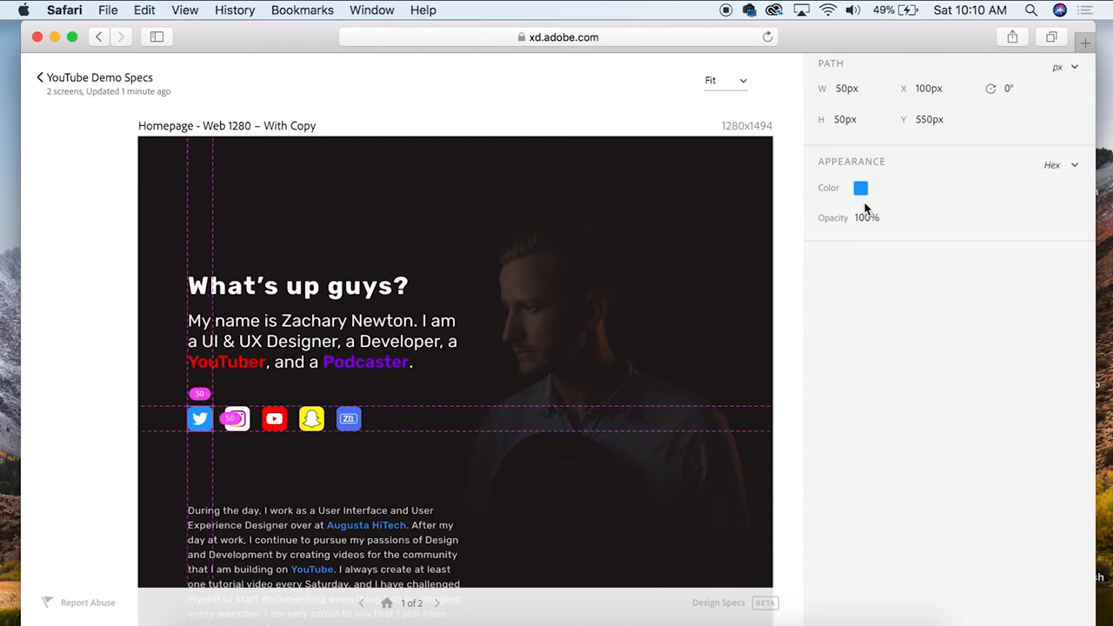
pyautogui.click(860, 188)
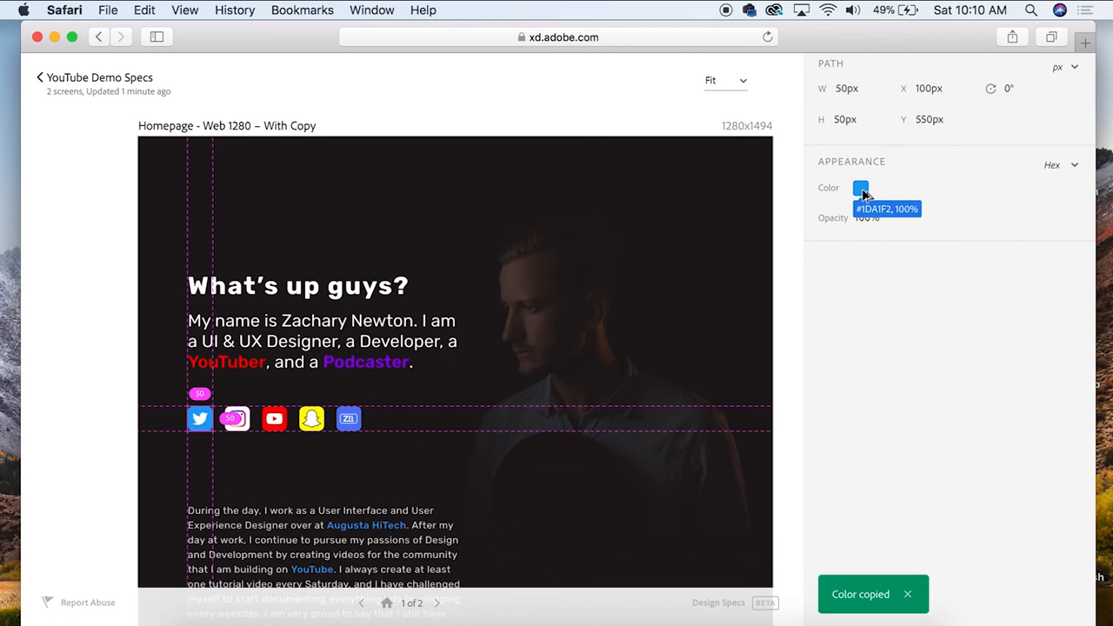
pyautogui.moveTo(866, 195)
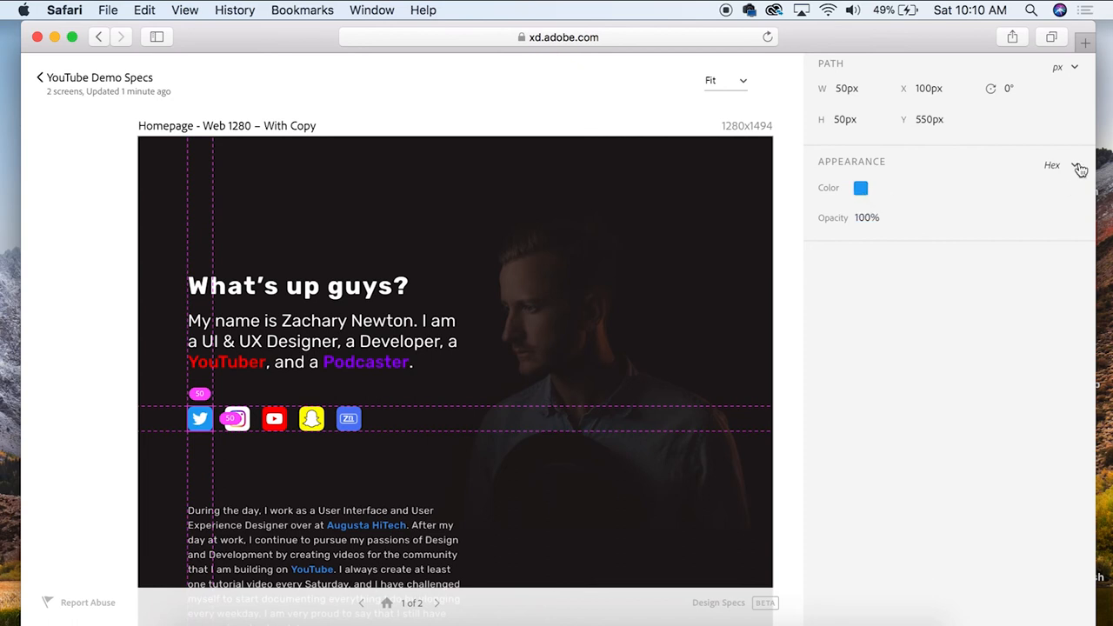
pyautogui.click(1063, 164)
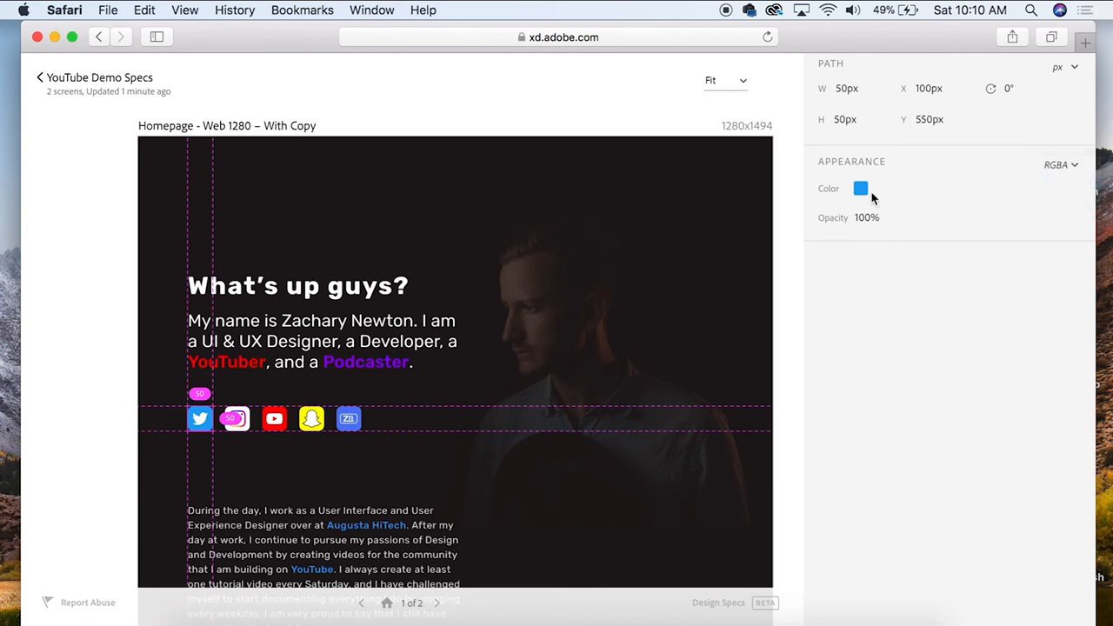
pyautogui.click(861, 187)
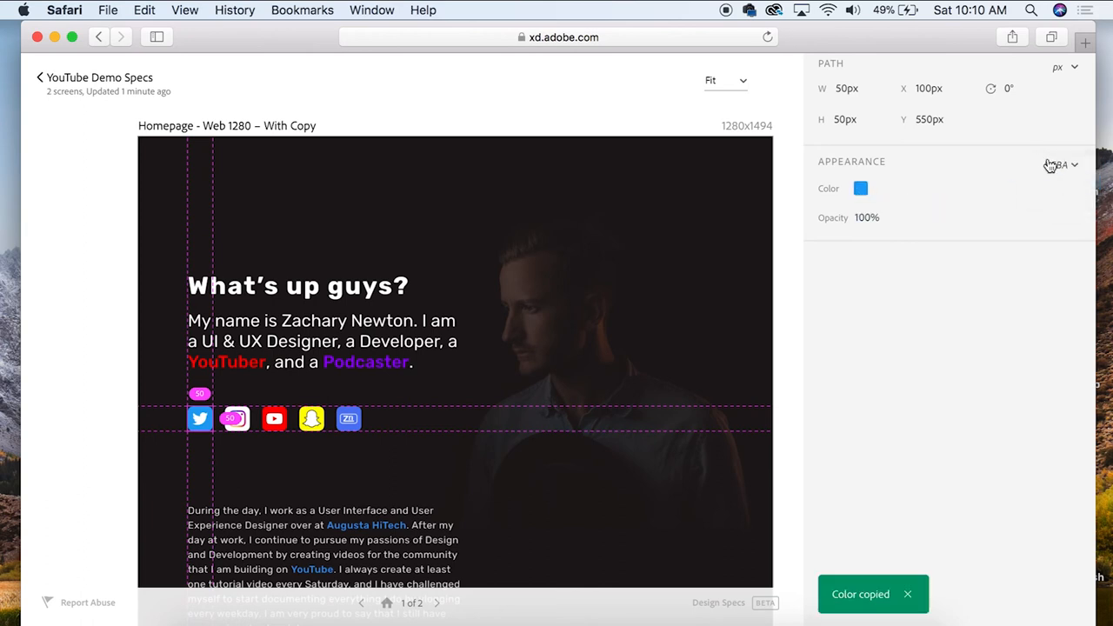
pyautogui.click(1061, 164)
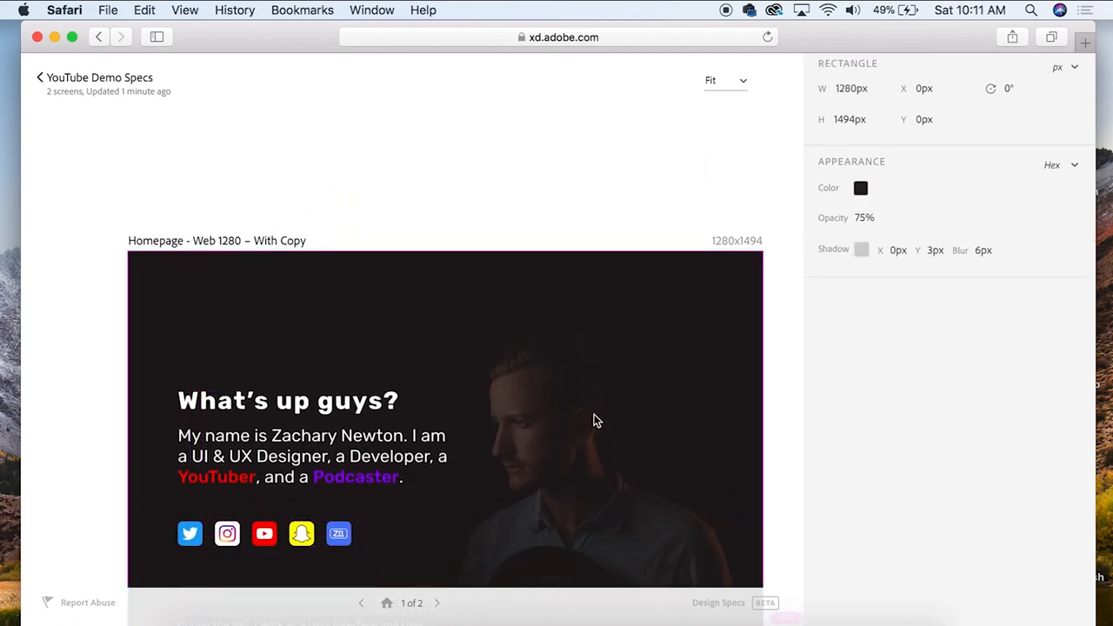
pyautogui.moveTo(581, 91)
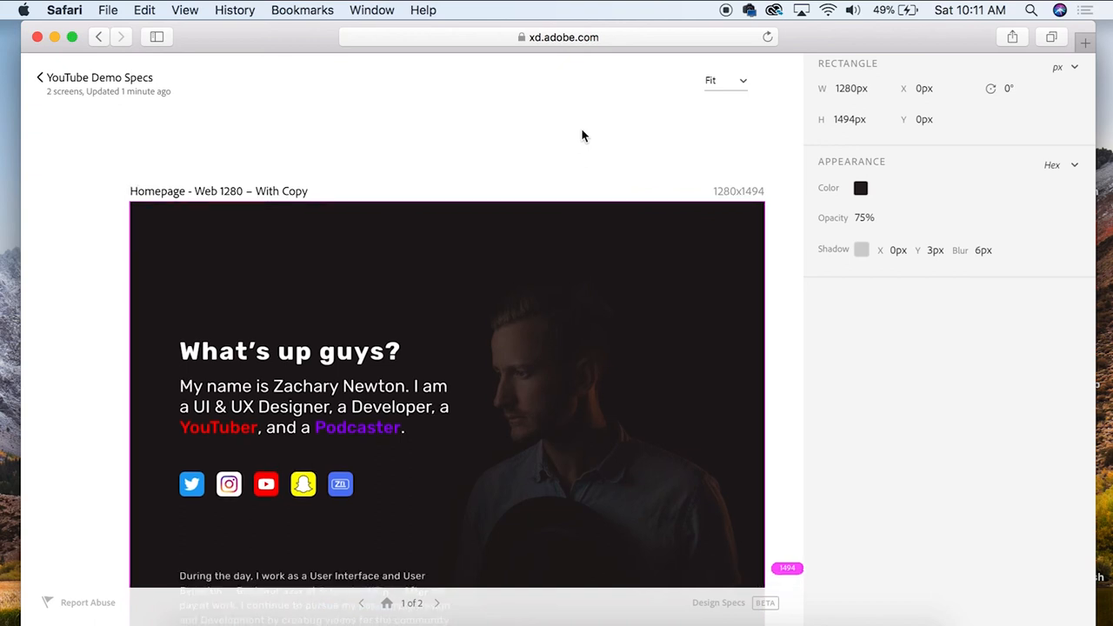
pyautogui.moveTo(222, 78)
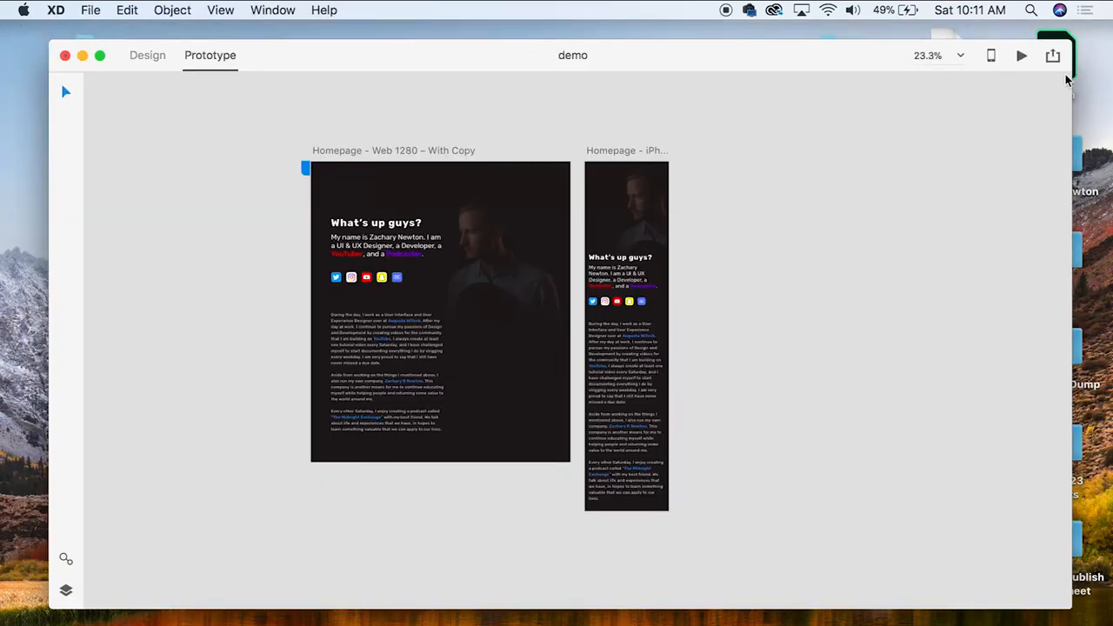
# Update the existing 'YouTube Demo Specs' link from the Publish Design Specs panel.
pyautogui.click(1053, 55)
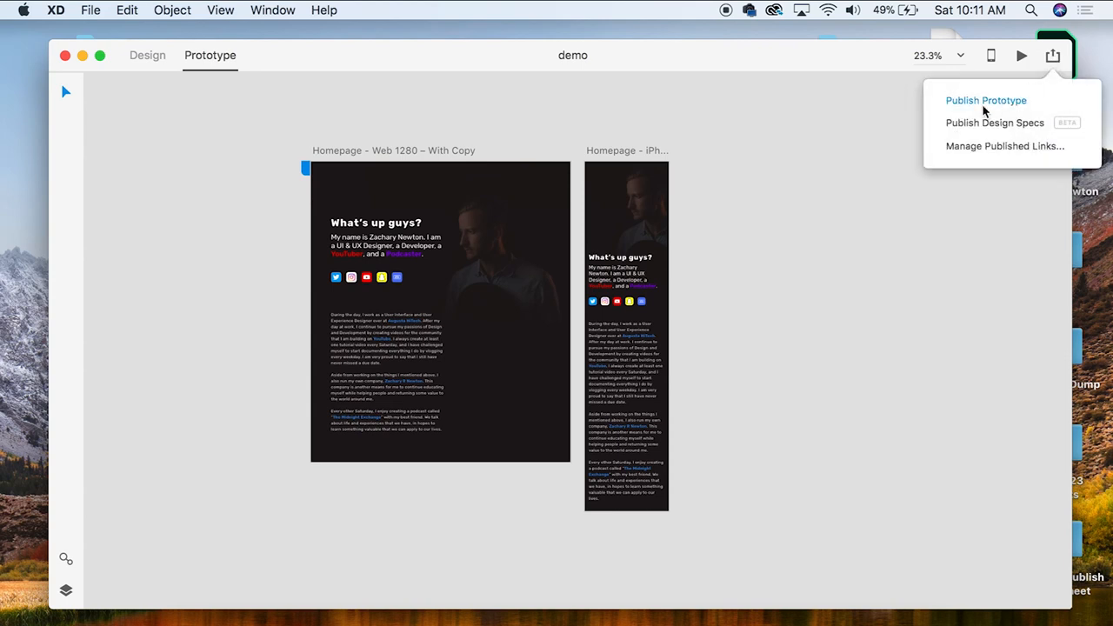
pyautogui.click(985, 100)
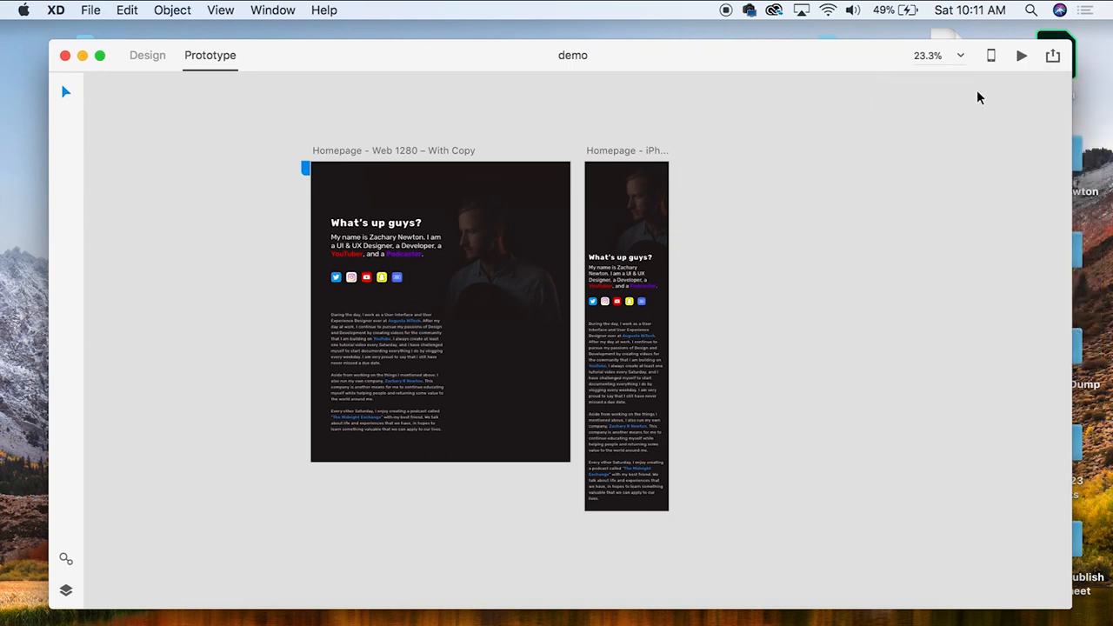
pyautogui.click(1053, 54)
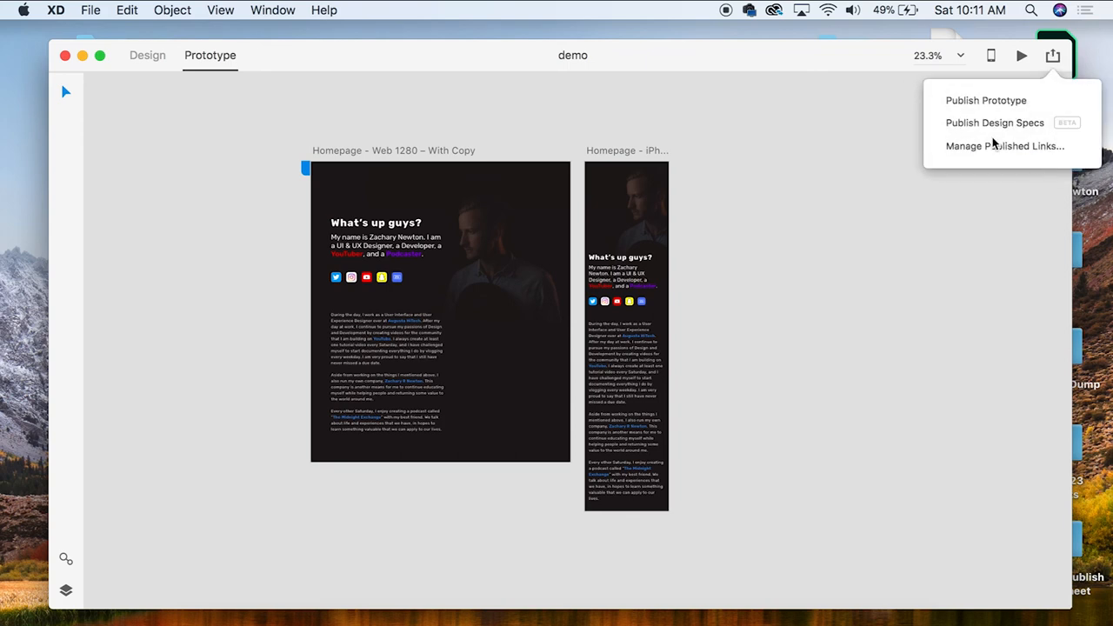
pyautogui.click(994, 122)
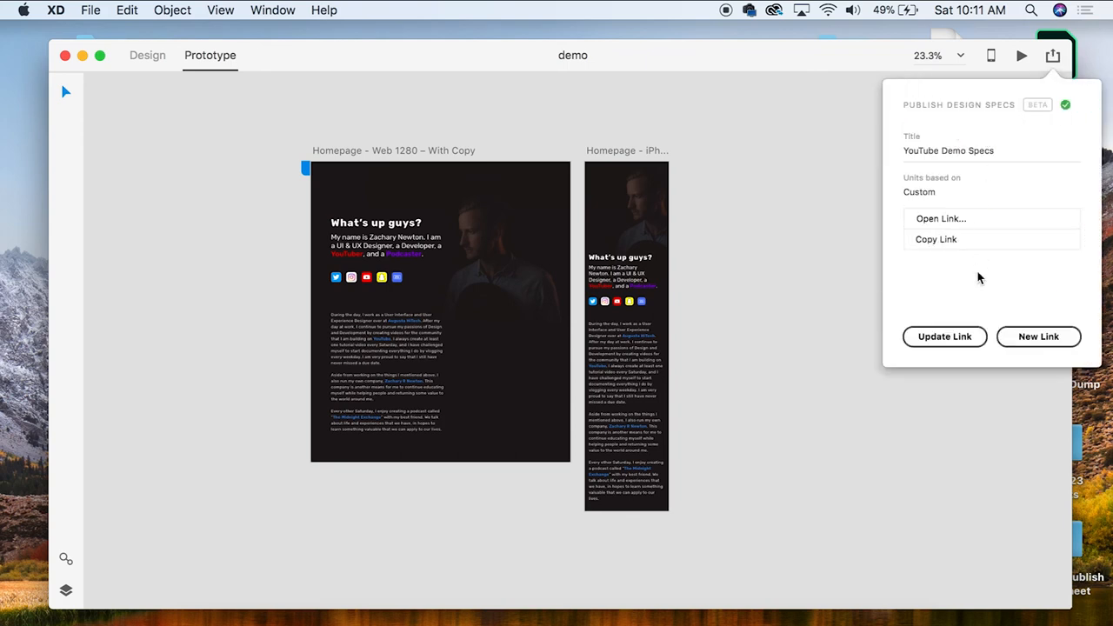
pyautogui.click(945, 337)
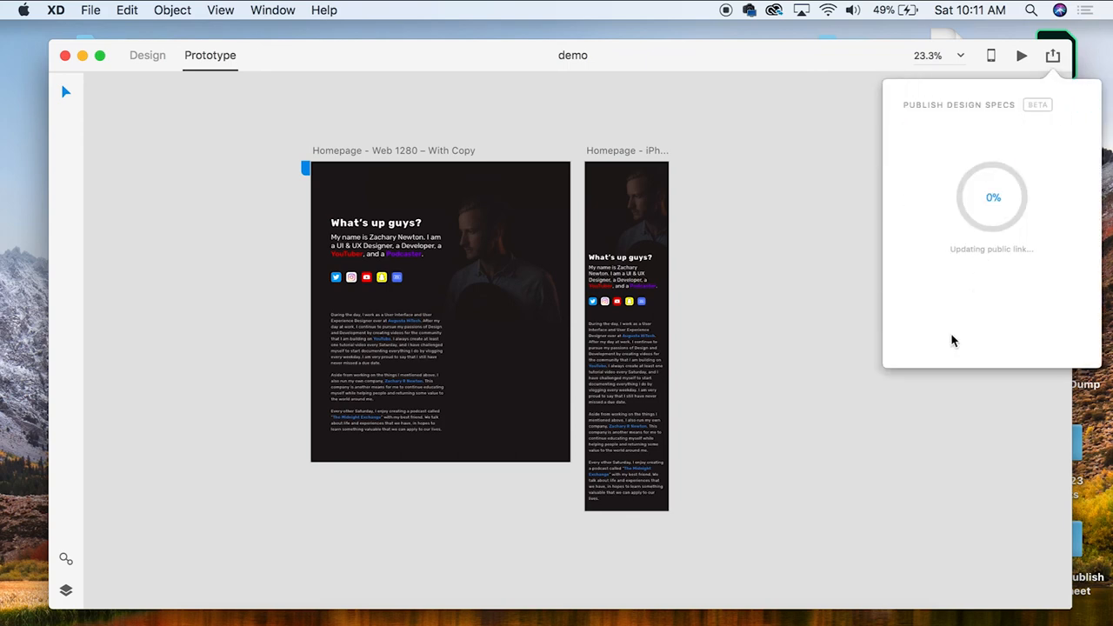